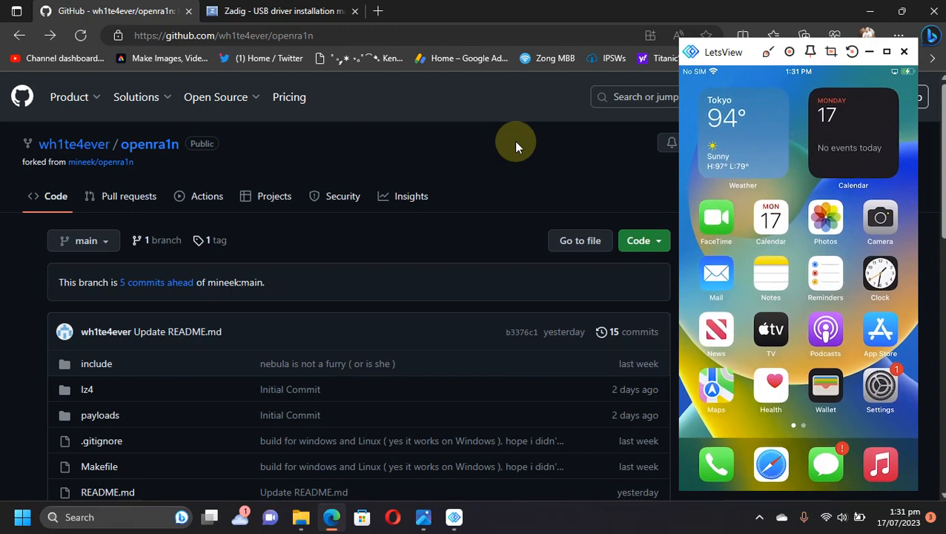
Review the openra1n repository page and check the openra1n folder in File Explorer
scroll(left, 3)
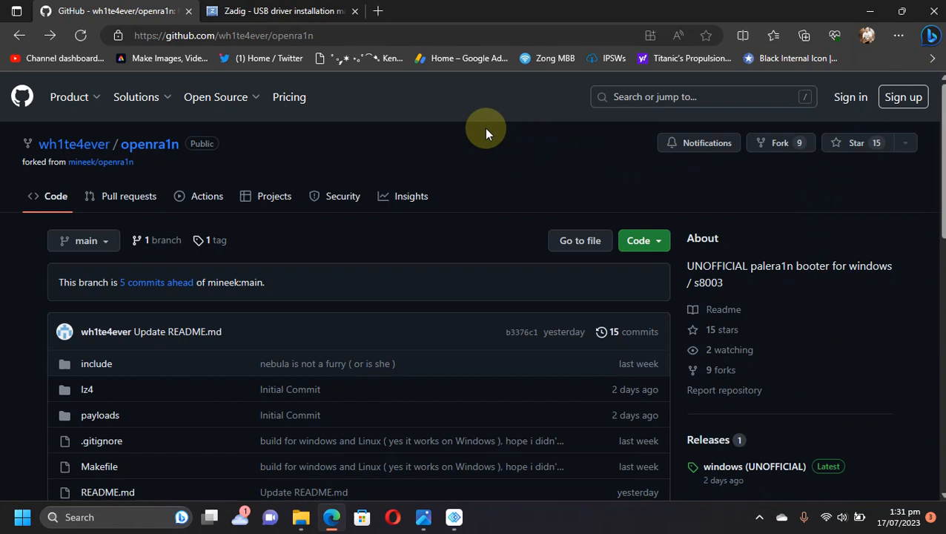
mouse_move(495, 157)
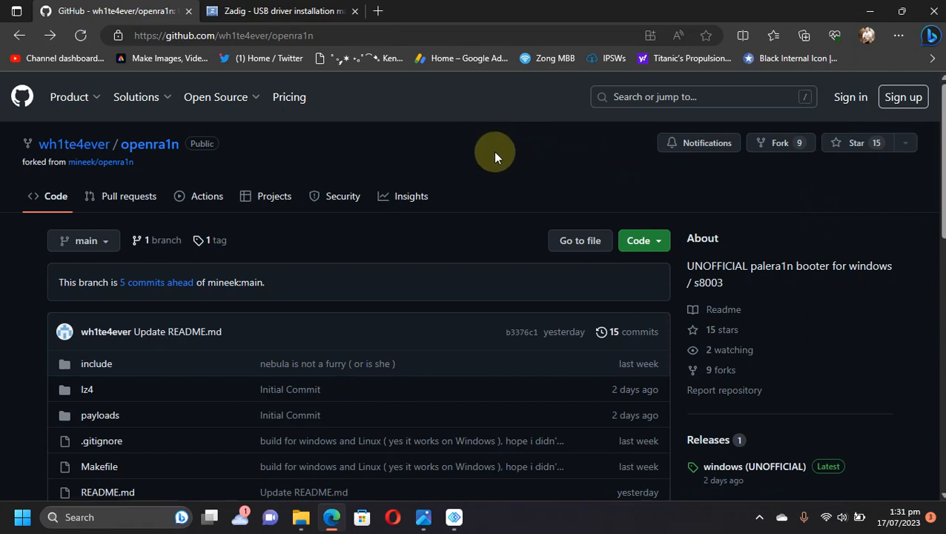
scroll(down, 3)
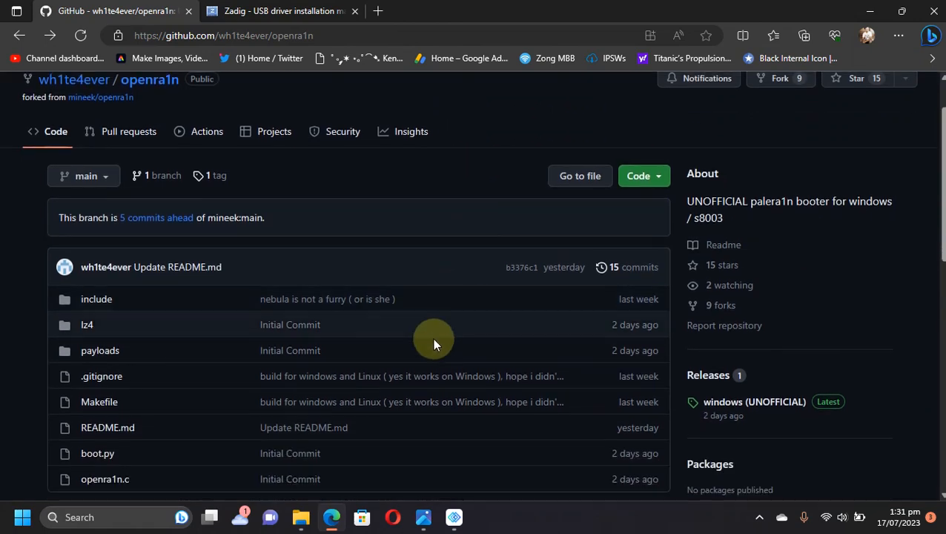
scroll(down, 3)
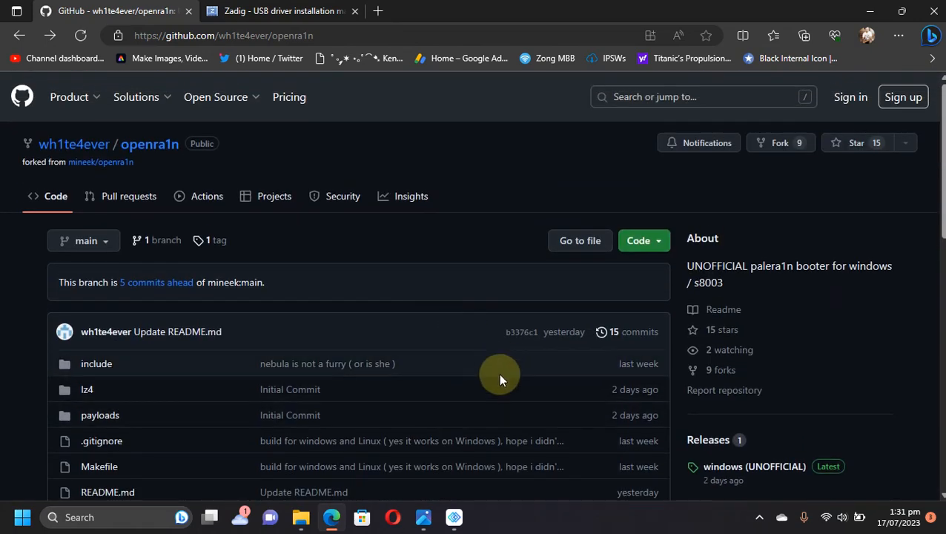
mouse_move(372, 145)
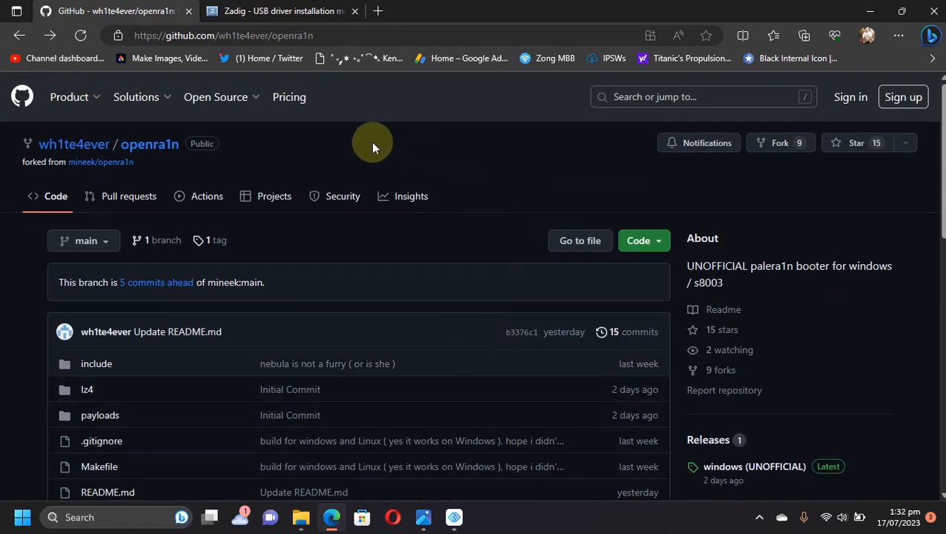
click(222, 36)
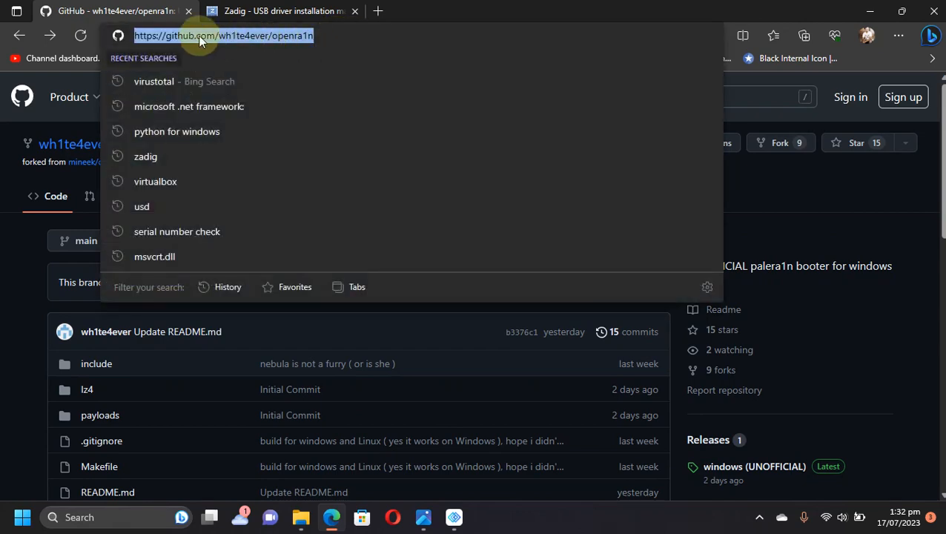
mouse_move(255, 106)
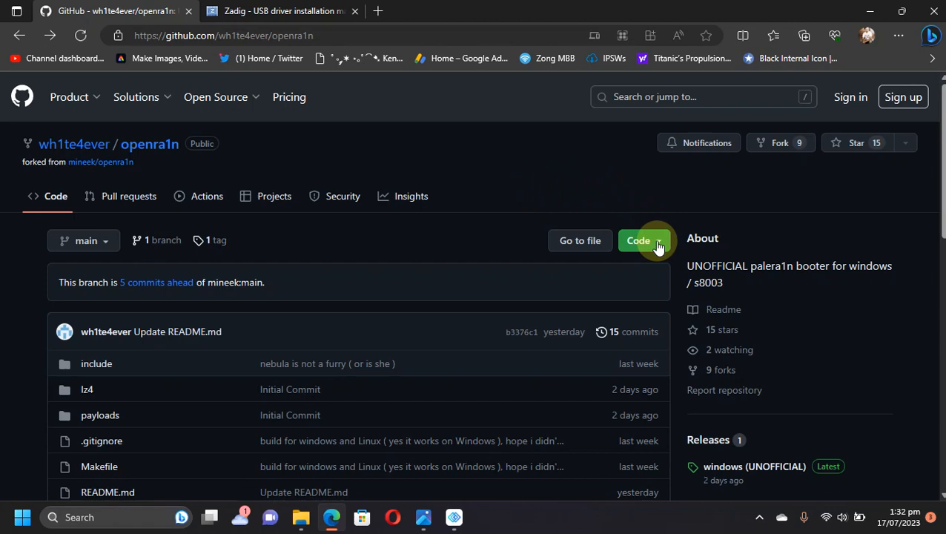
click(639, 240)
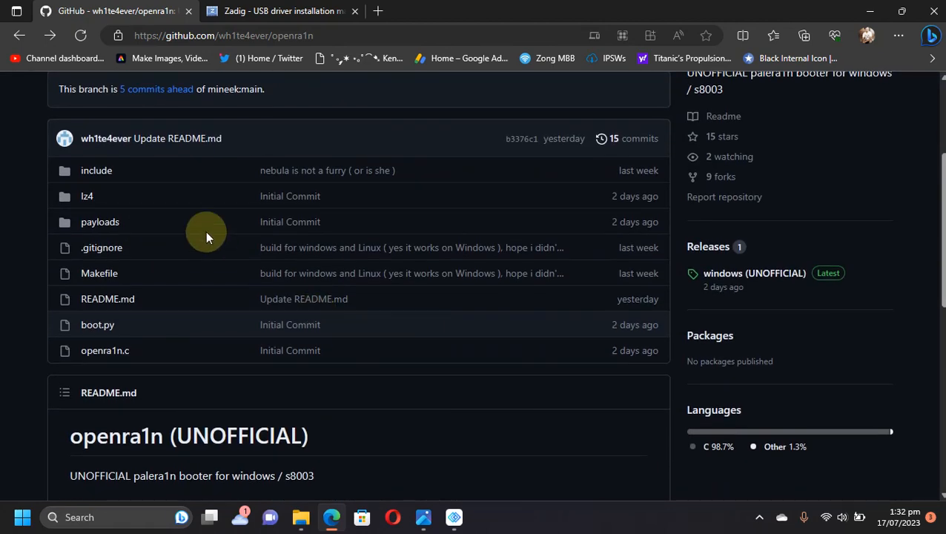
mouse_move(300, 516)
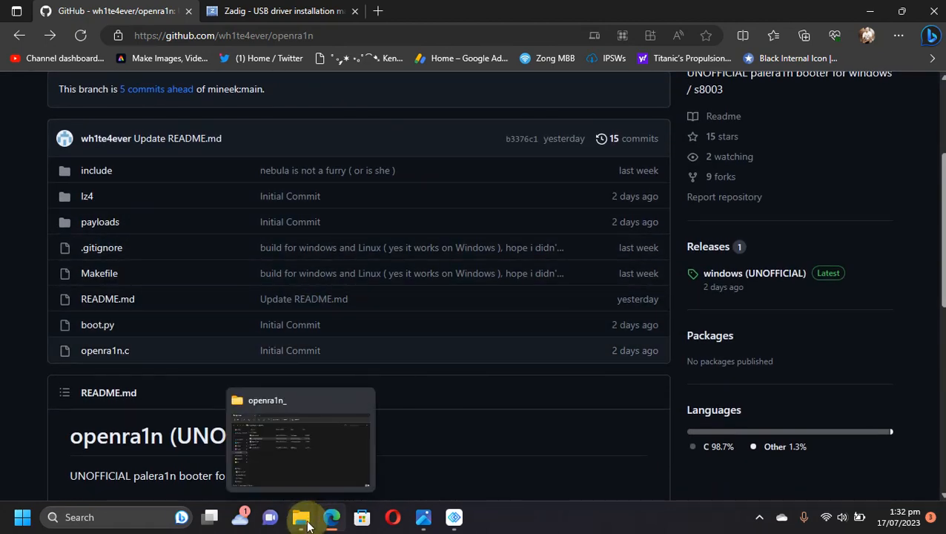
click(300, 516)
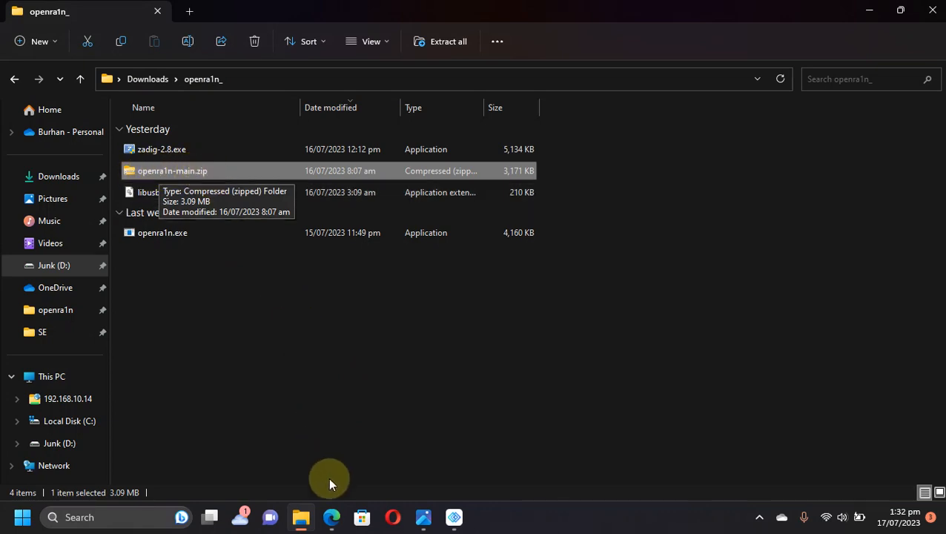
click(330, 516)
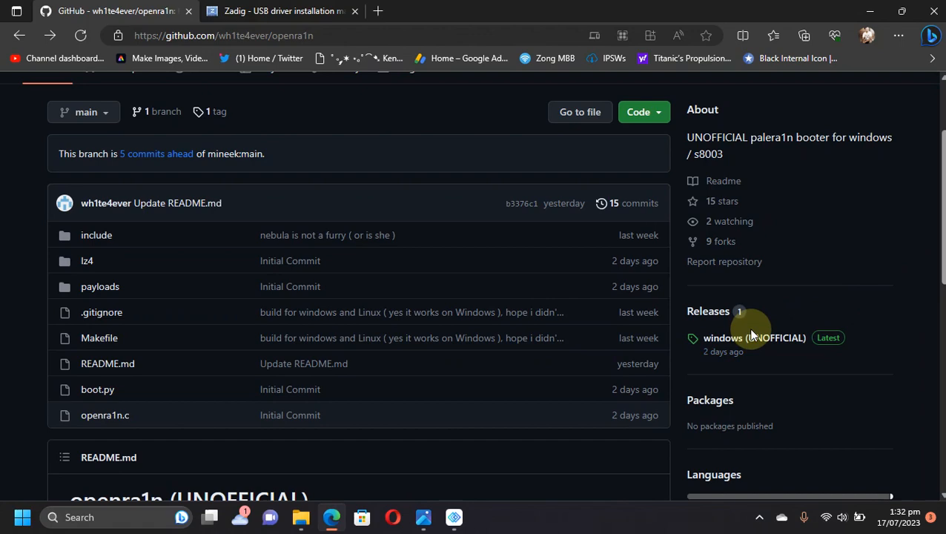
Open the 'windows (UNOFFICIAL)' release and reach its Assets list with libusb-1.0.dll and openra1n.exe
click(753, 338)
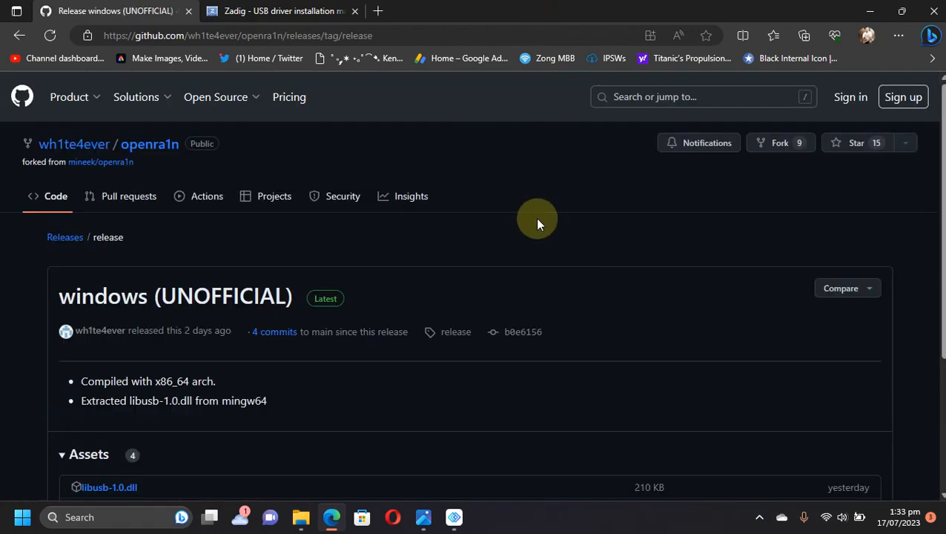
scroll(down, 3)
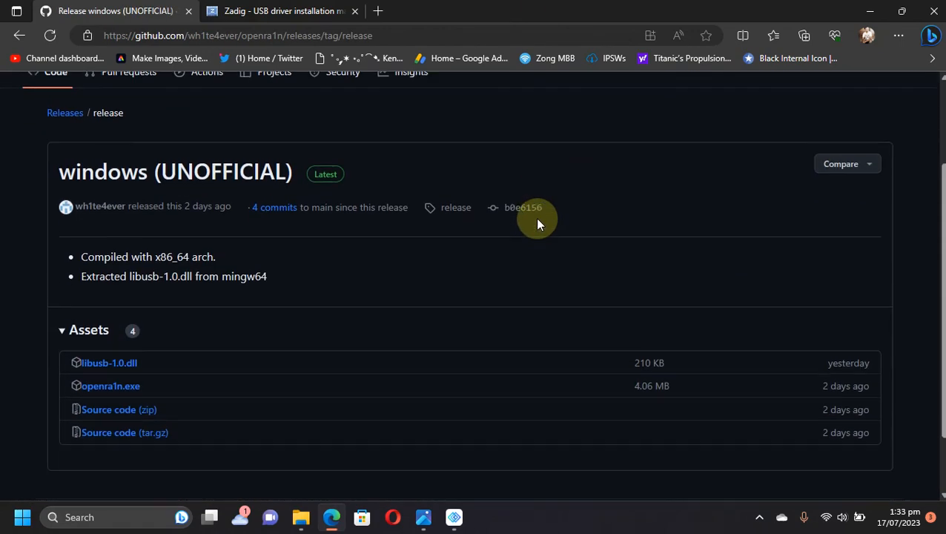
scroll(down, 3)
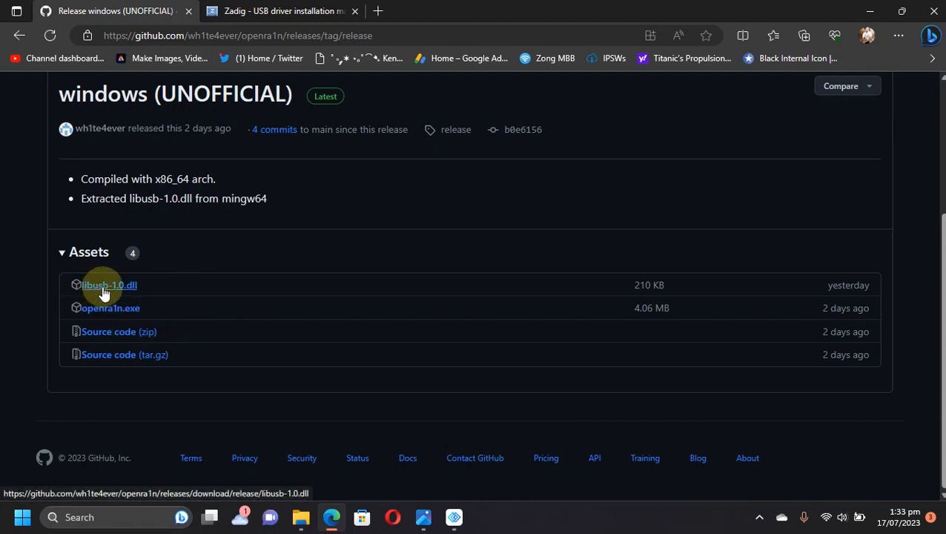
mouse_move(110, 307)
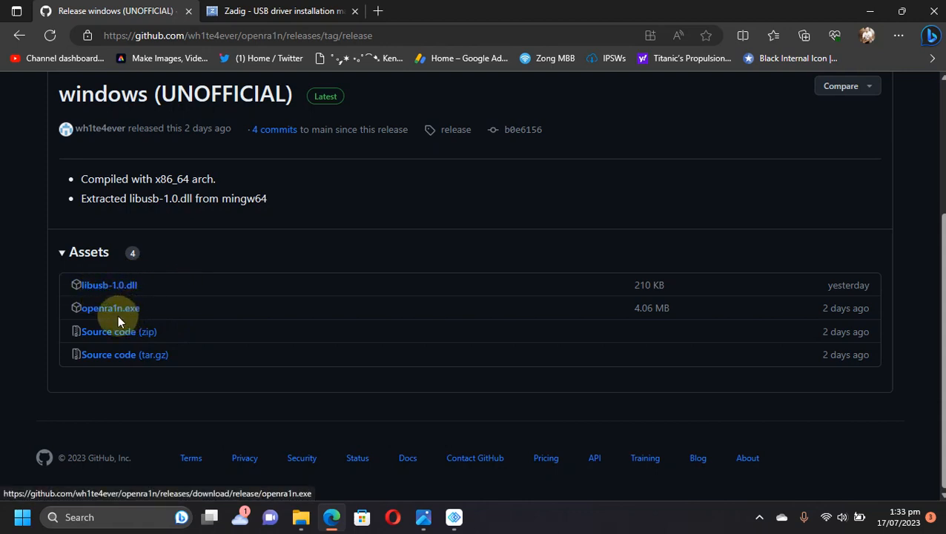
mouse_move(304, 477)
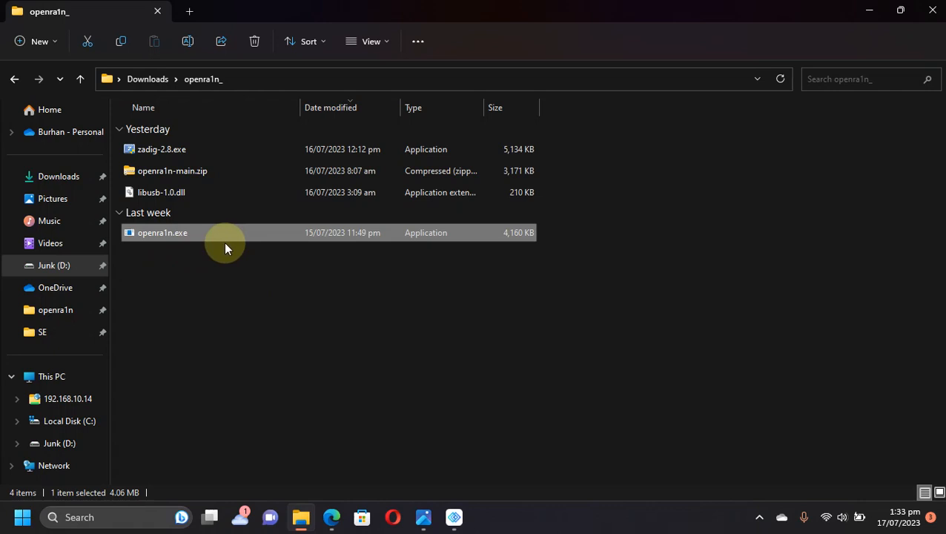
click(161, 193)
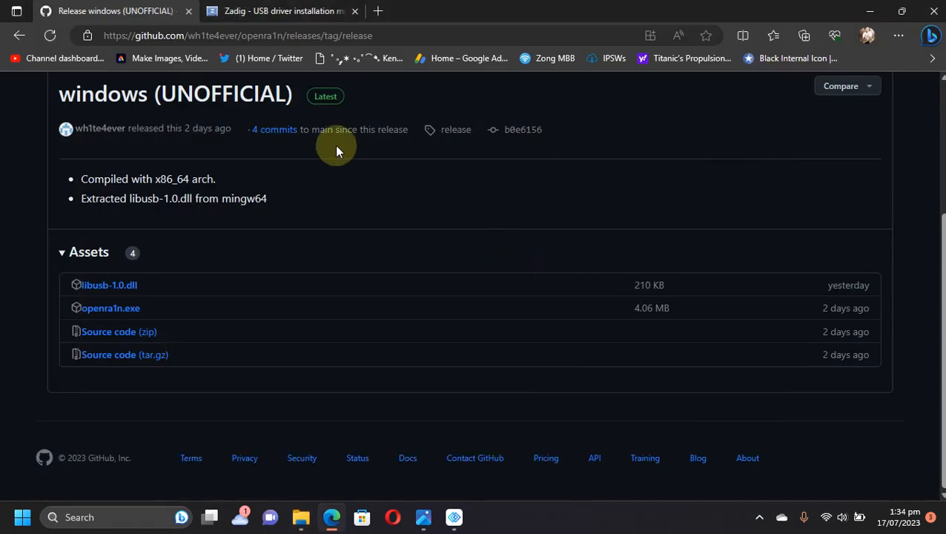
Switch to the Zadig website and scroll to the Download section offering Zadig 2.8
click(282, 10)
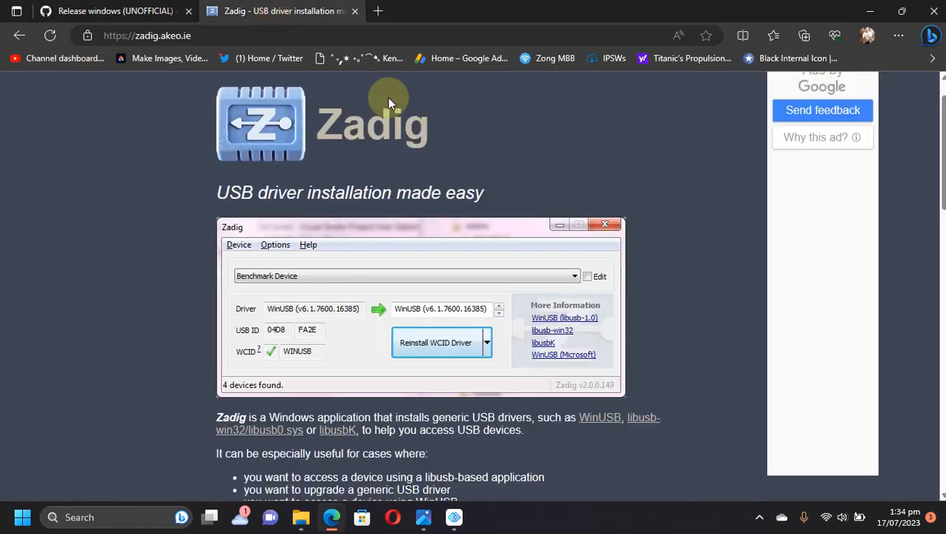
mouse_move(666, 223)
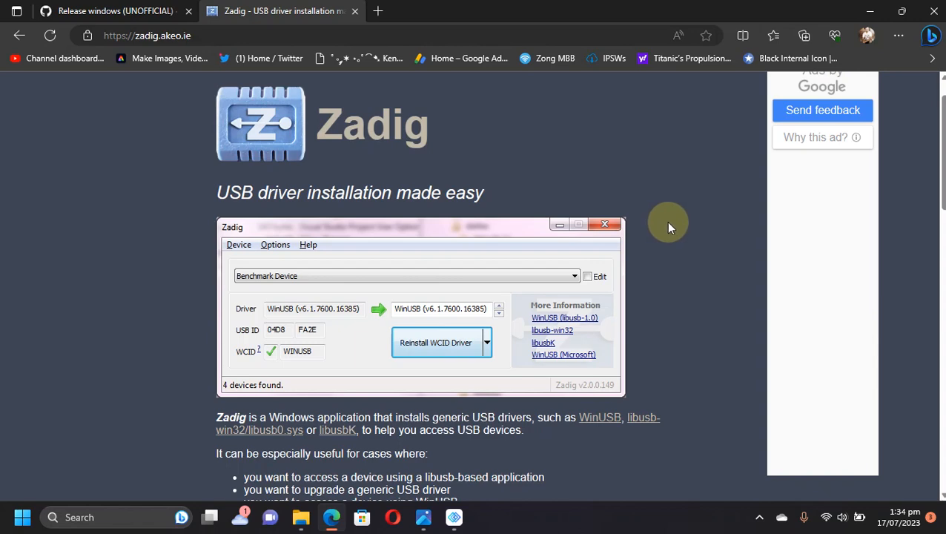
scroll(down, 3)
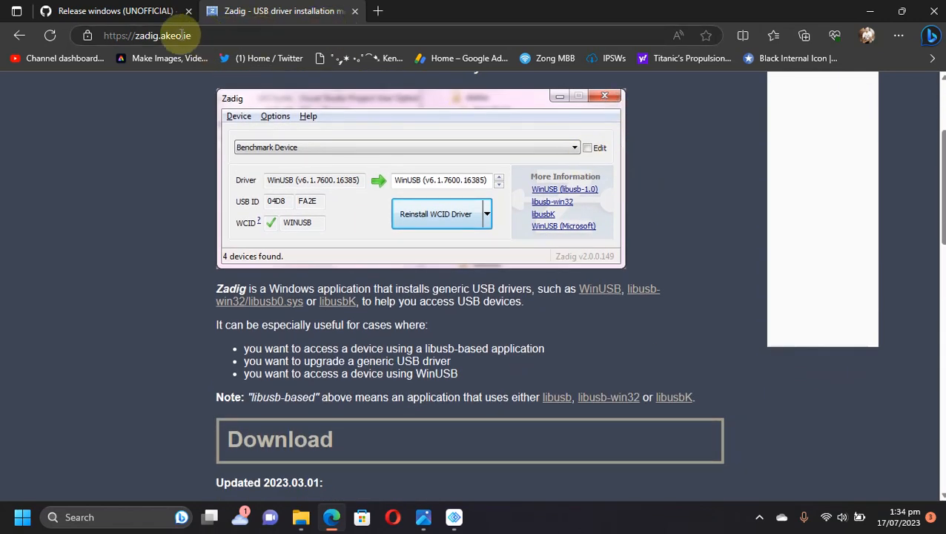
scroll(down, 3)
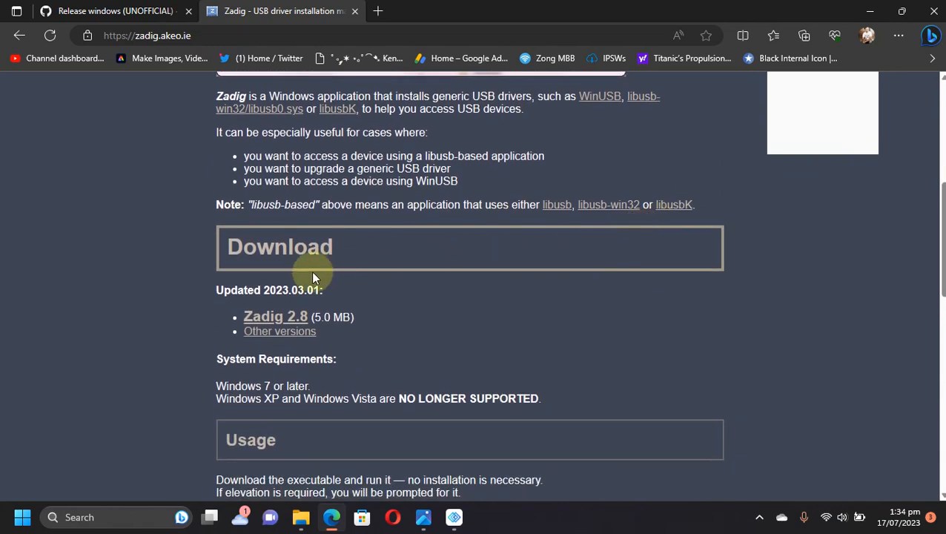
mouse_move(276, 317)
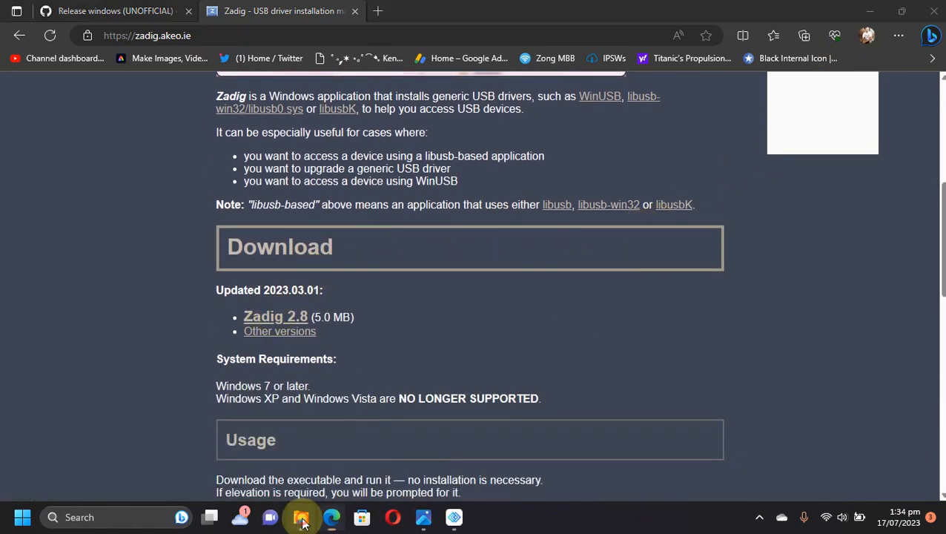
Extract openra1n-main.zip into an openra1n-main folder in Downloads
click(300, 516)
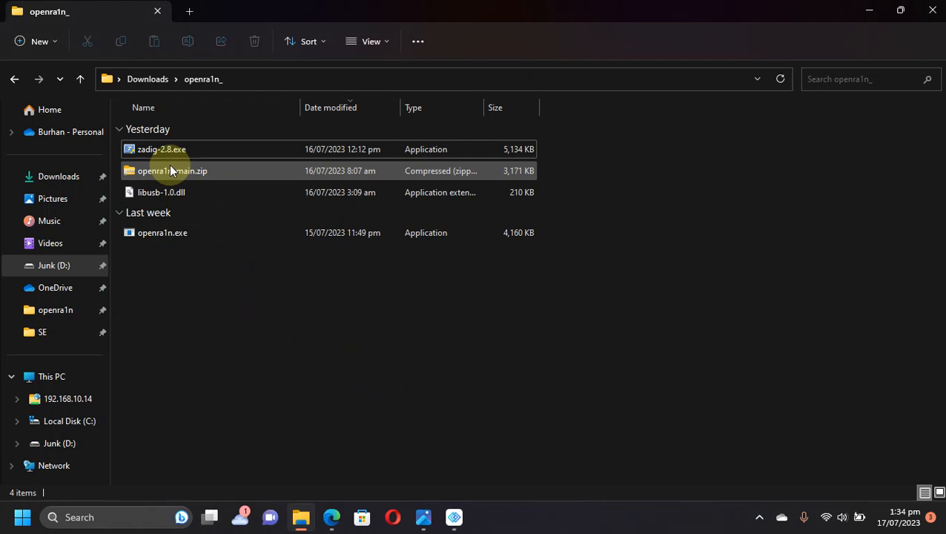
right_click(172, 170)
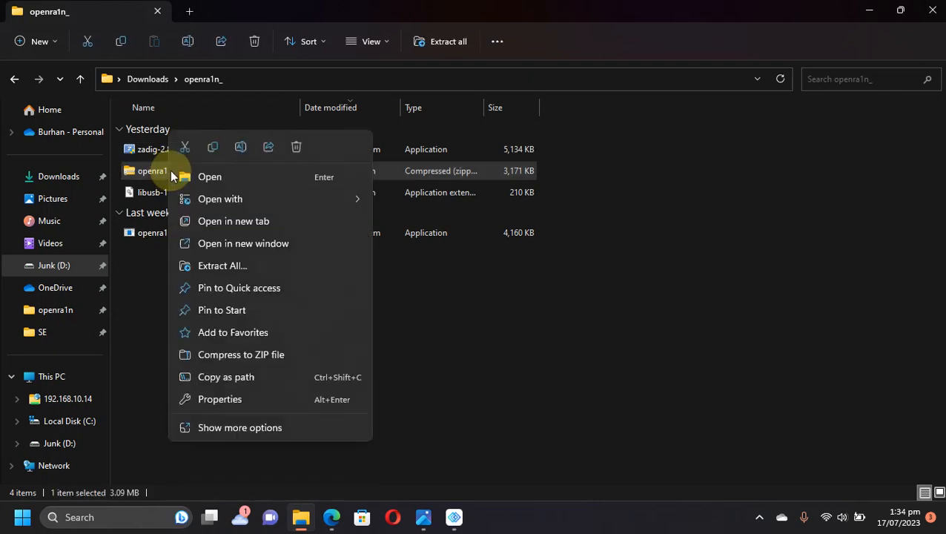
click(222, 265)
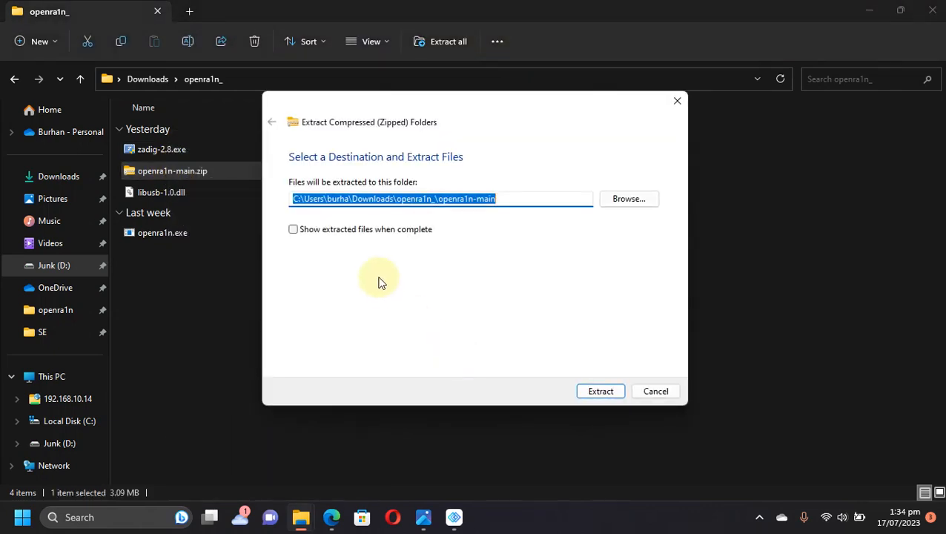
click(599, 391)
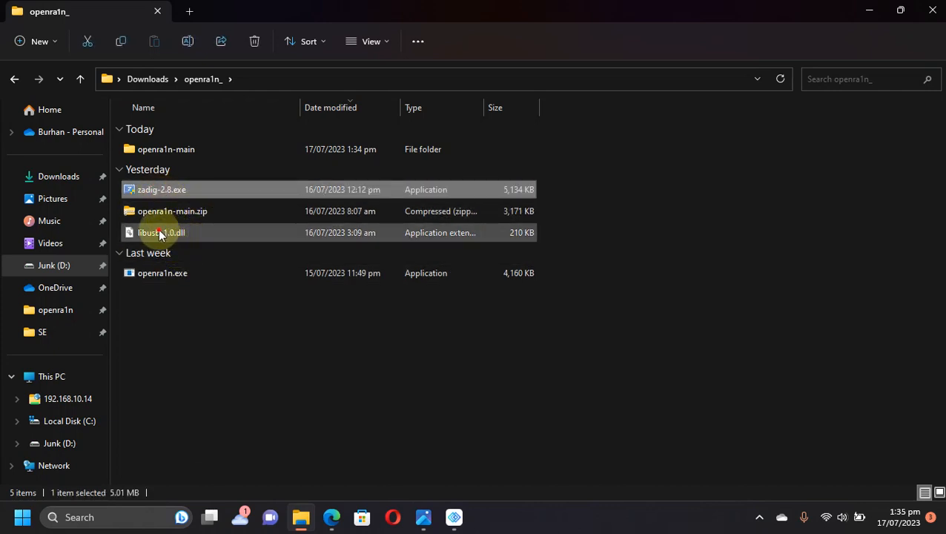
click(163, 272)
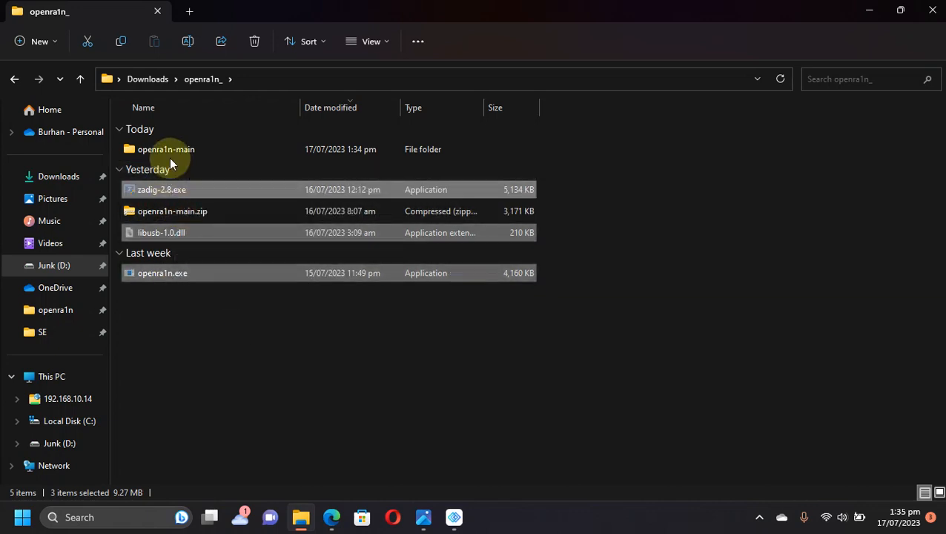
mouse_move(166, 148)
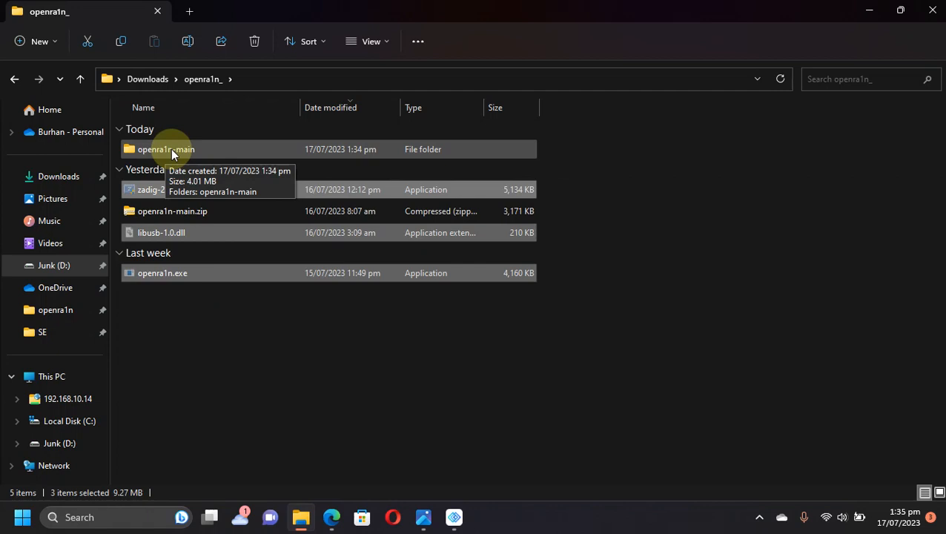
Open the extracted openra1n-main folder showing boot.py, Makefile and source files
double_click(166, 149)
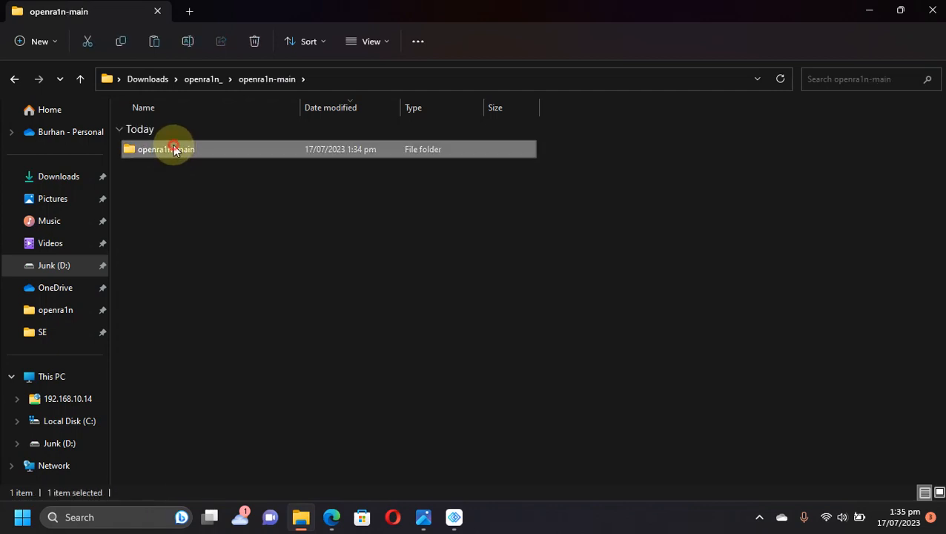
double_click(166, 148)
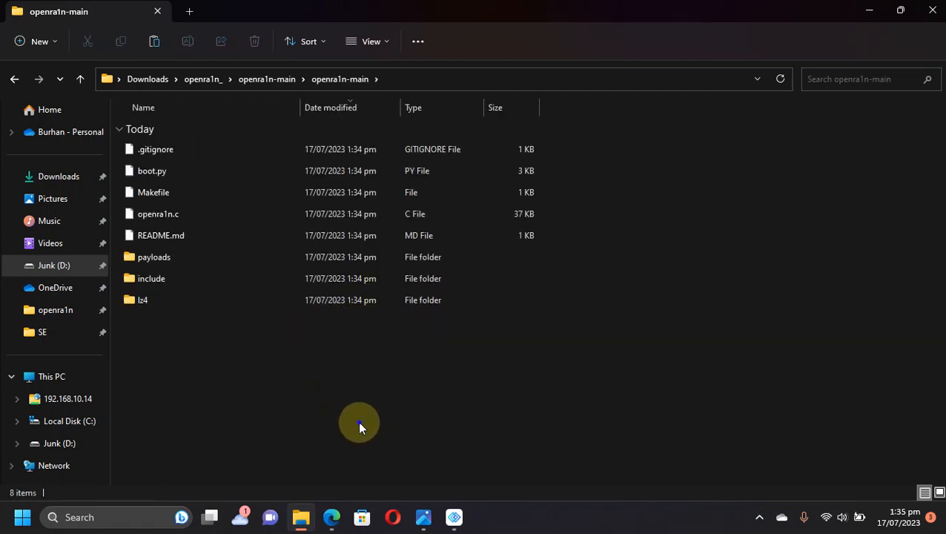
mouse_move(264, 415)
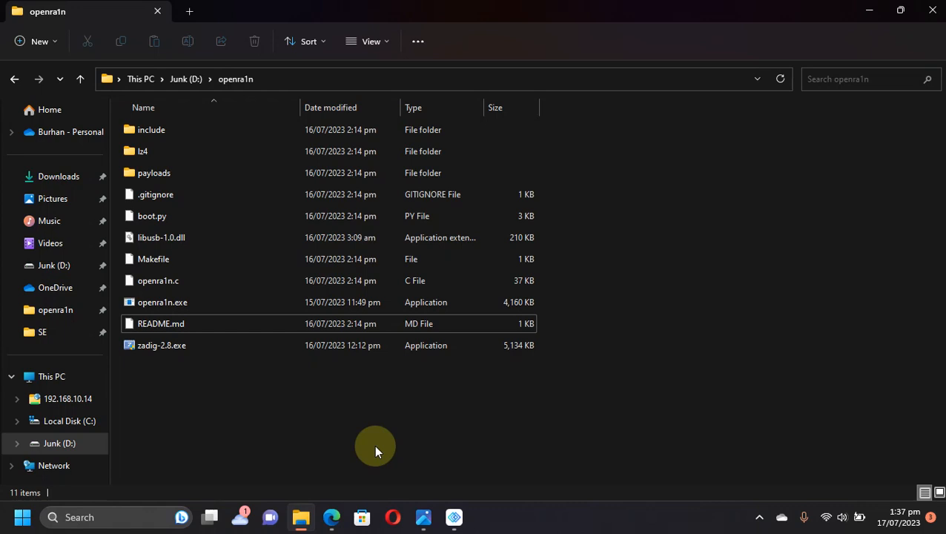
mouse_move(164, 89)
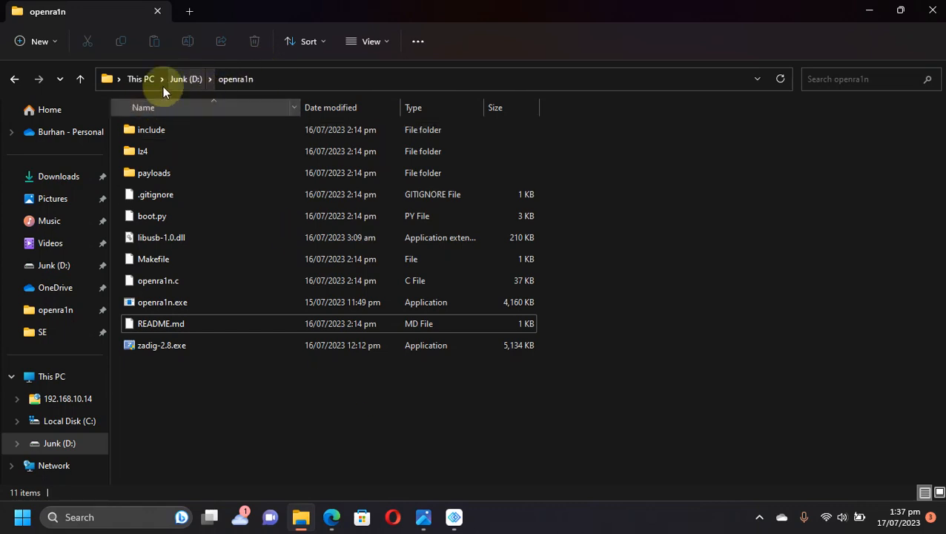
mouse_move(185, 78)
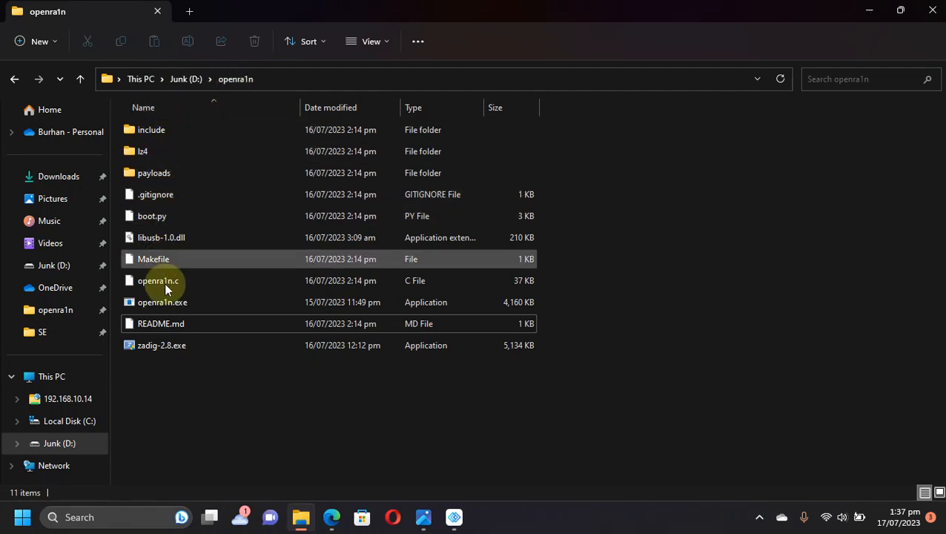
Review the openra1n folder on Junk (D:) holding the sources, openra1n.exe, libusb-1.0.dll and zadig-2.8.exe
click(162, 344)
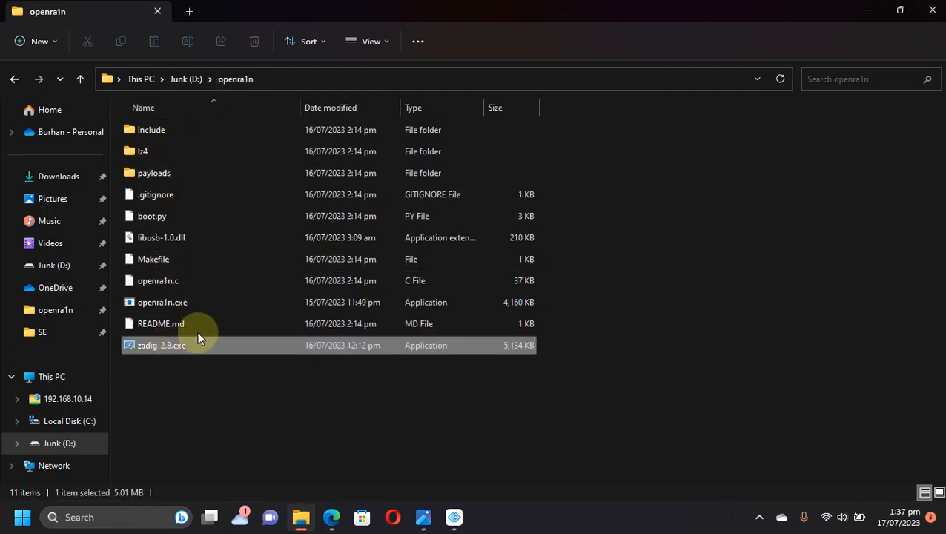
click(163, 302)
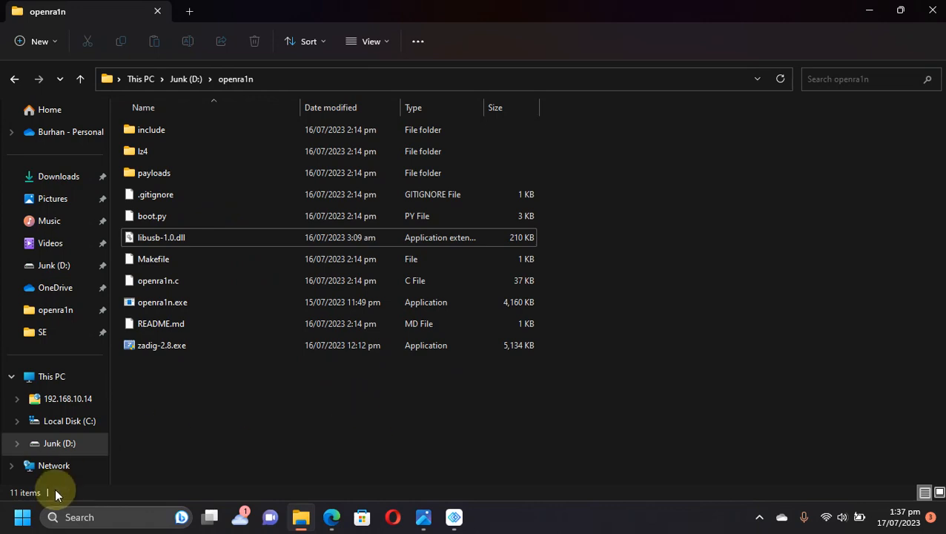
Launch Command Prompt from Start and run python, landing on the Microsoft Store Python page
click(21, 516)
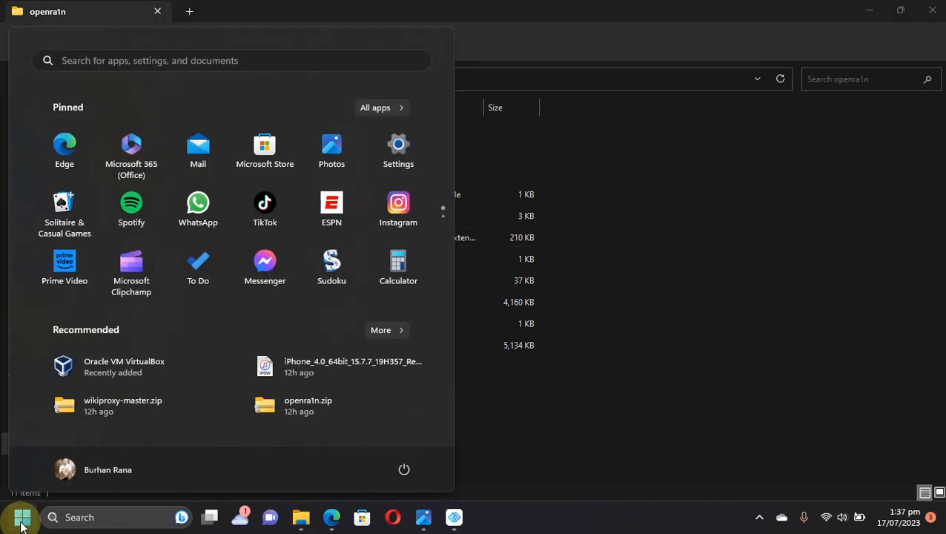
click(484, 516)
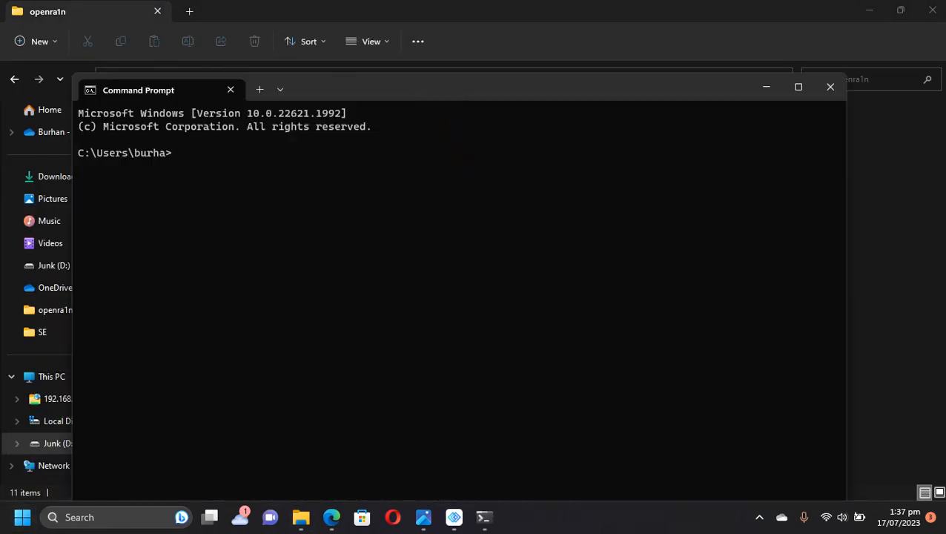
text(python)
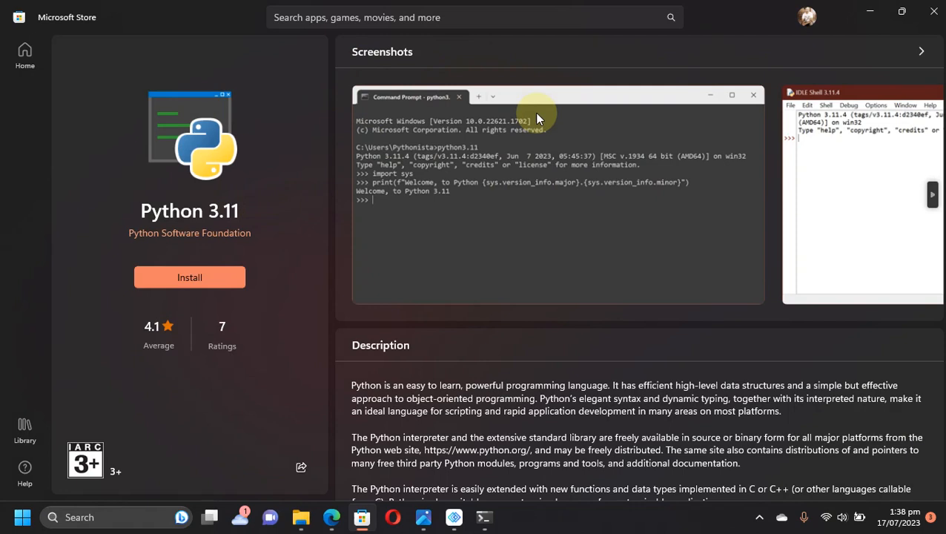
mouse_move(131, 228)
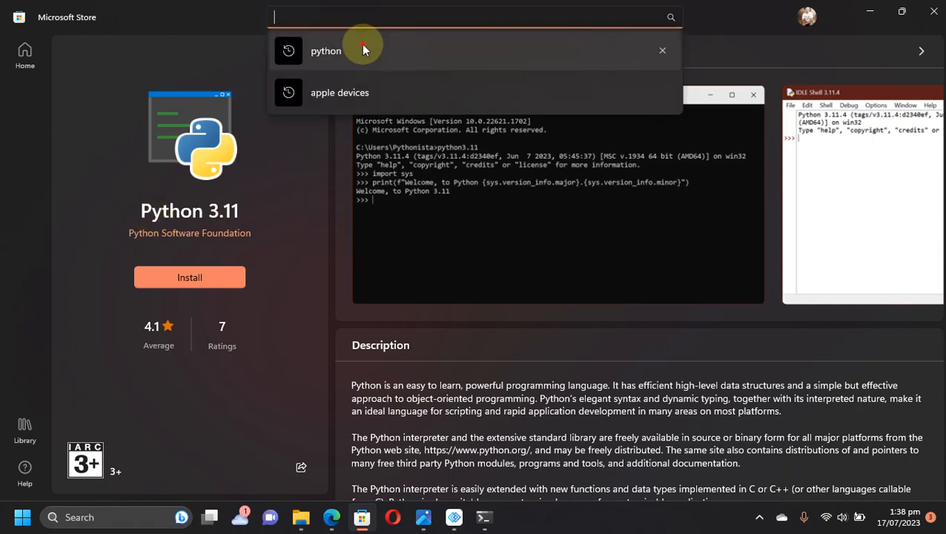
Rerun the python Store search showing Python 3.11 as Owned and reopen its app page
click(326, 50)
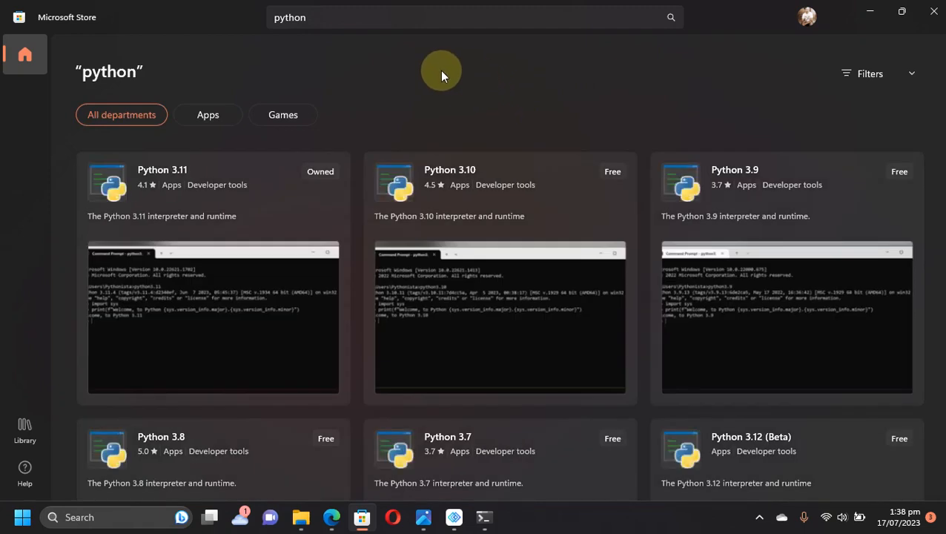
mouse_move(178, 178)
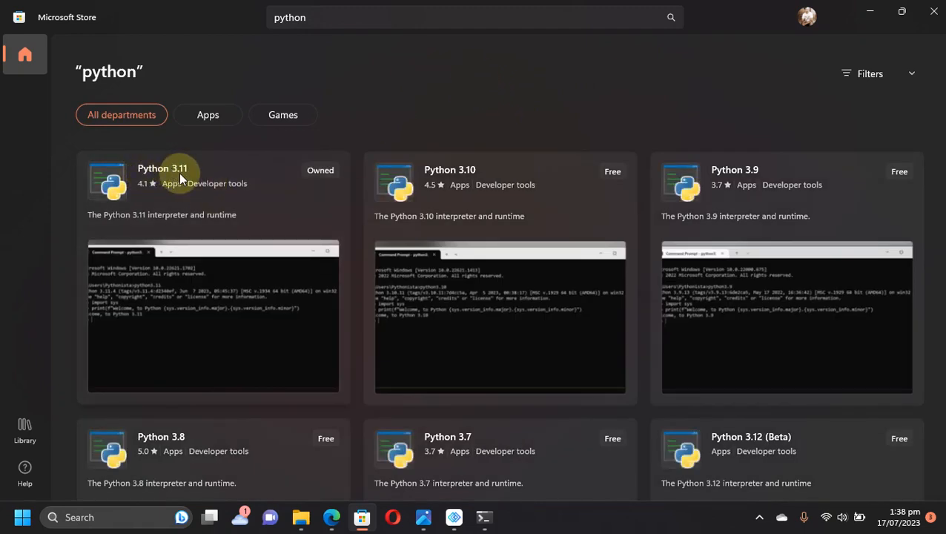
mouse_move(309, 181)
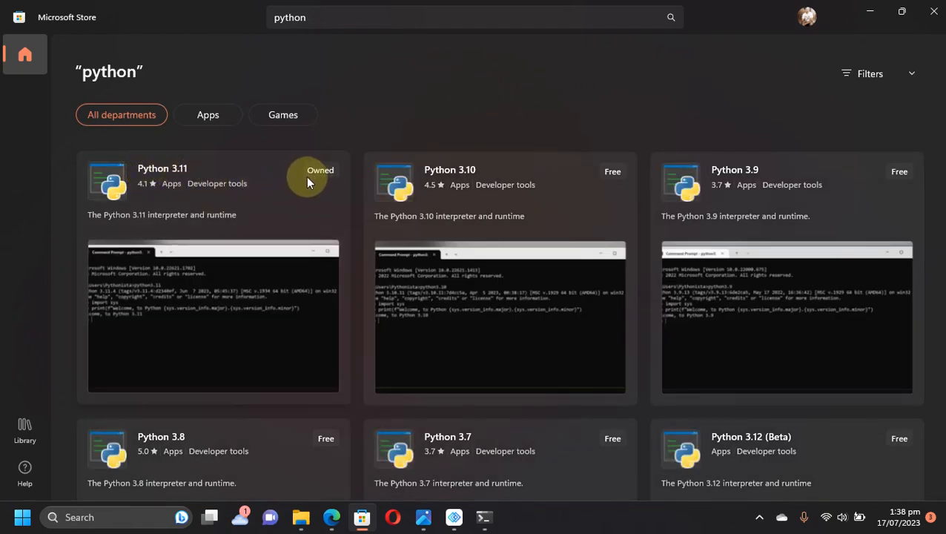
click(162, 170)
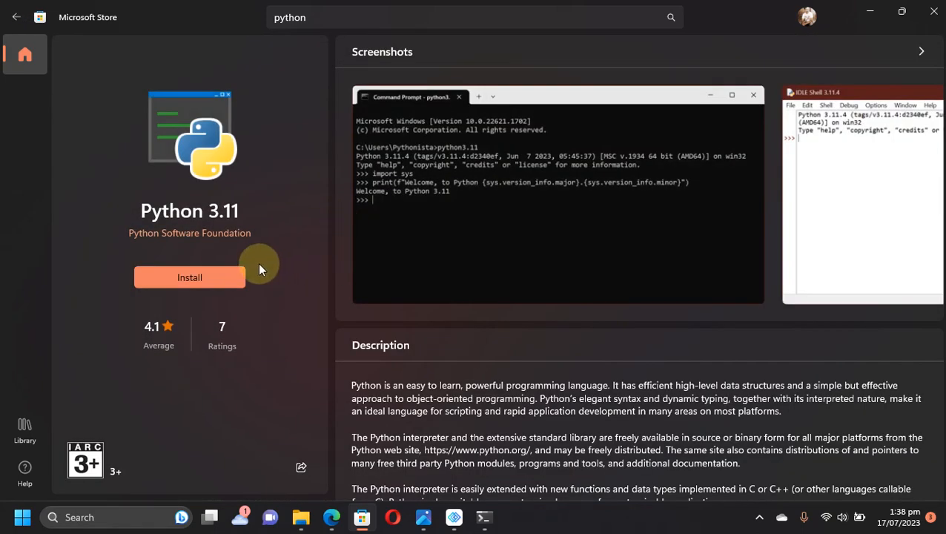
mouse_move(189, 278)
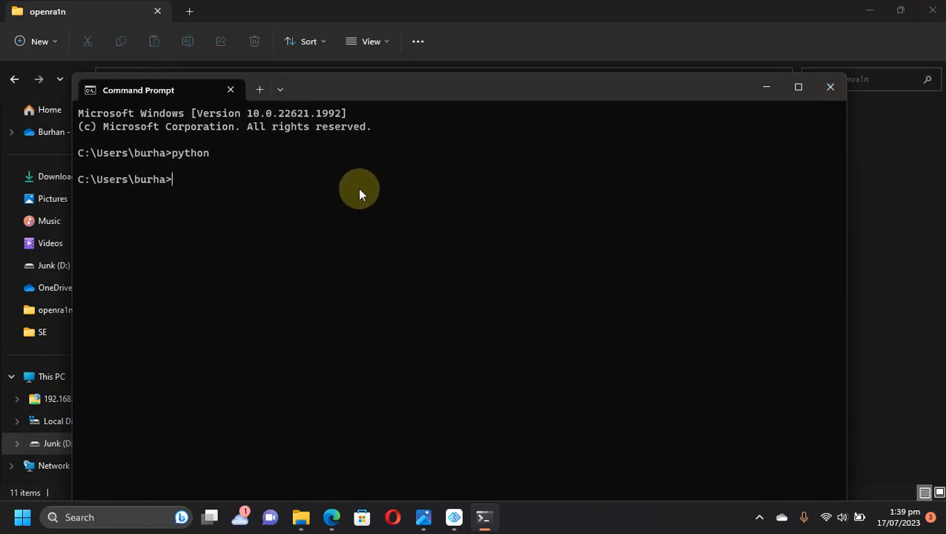
Run python to confirm the Python 3.11.4 interpreter starts, then close the command window
text(python)
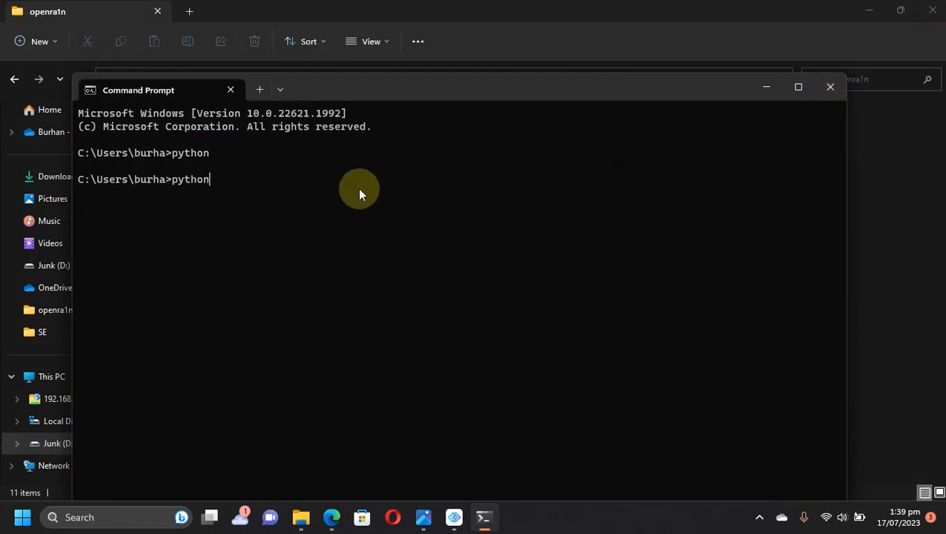
key(enter)
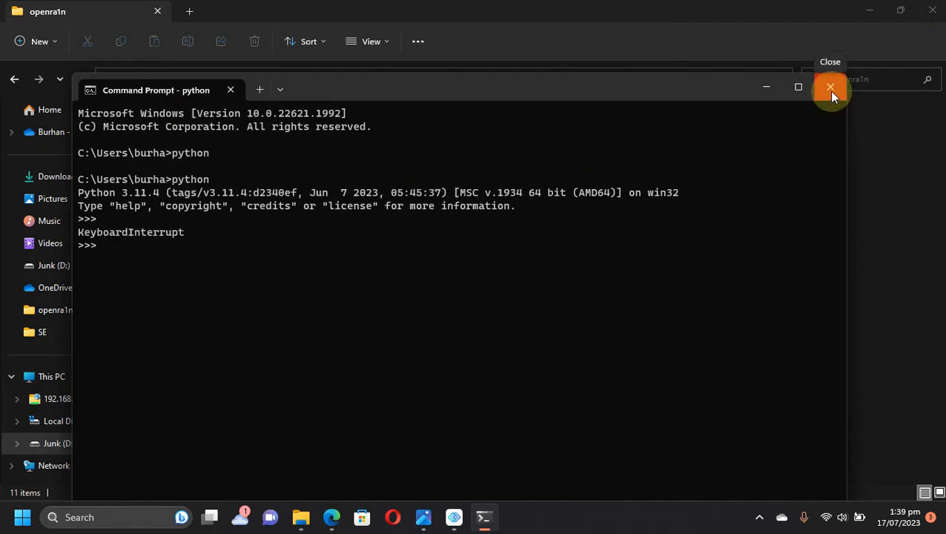
click(830, 88)
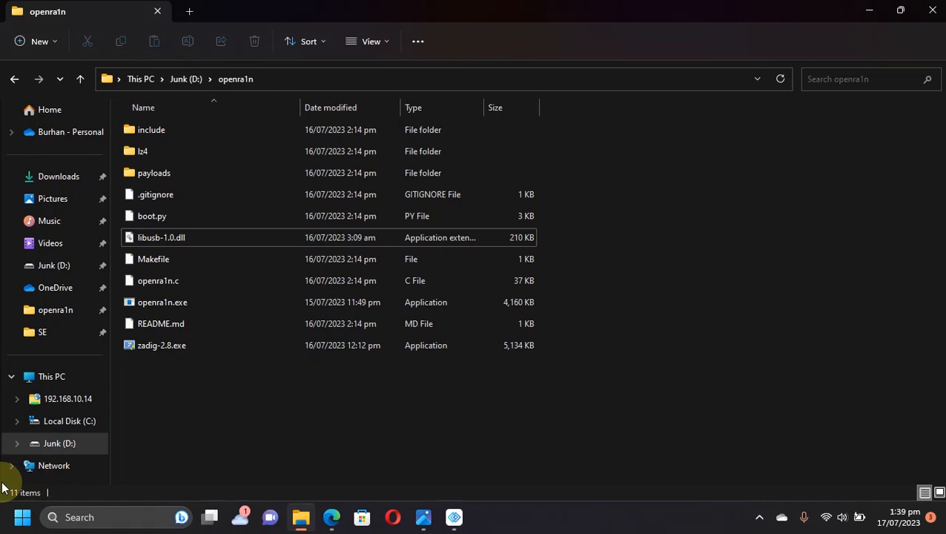
Run pip install pyusb in a new Command Prompt, installing pyusb 1.2.1, then close the window
click(484, 516)
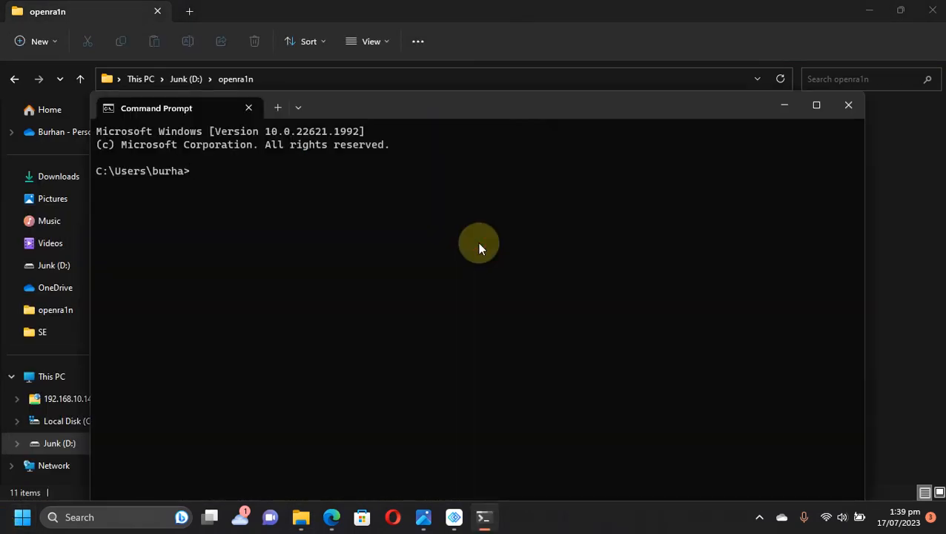
text(pip ins)
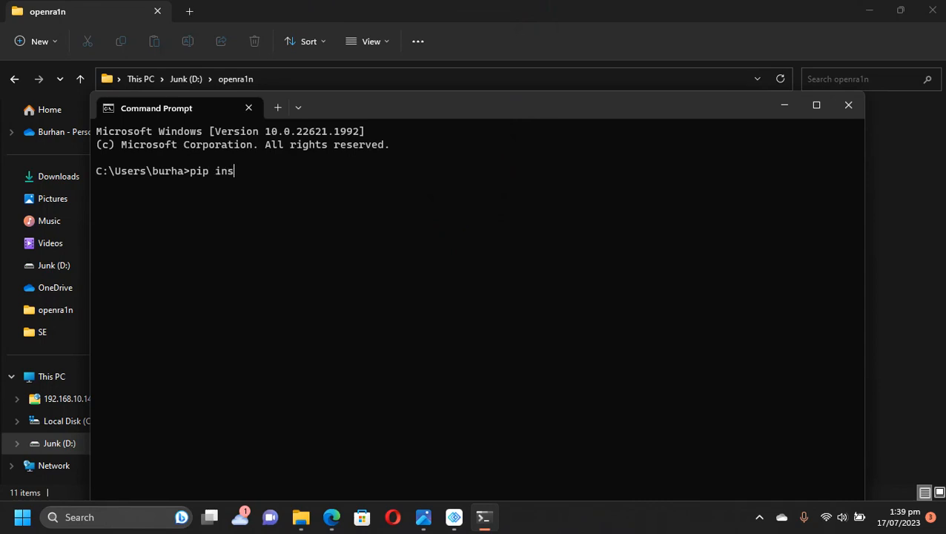
text(tall pyus)
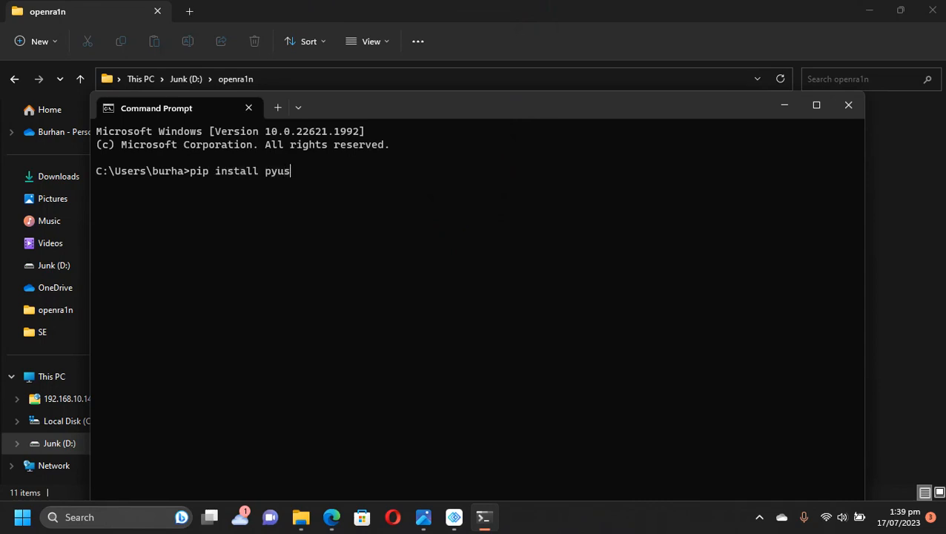
text(b)
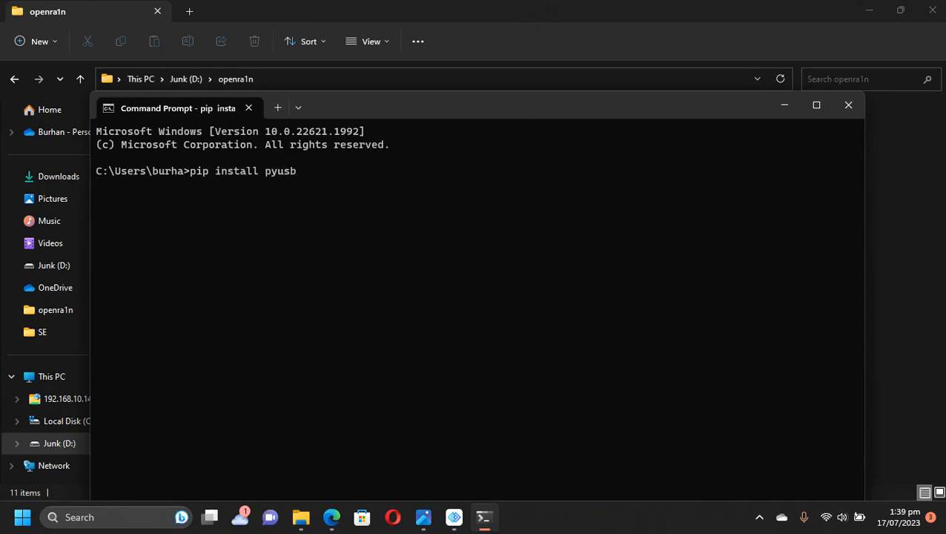
key(enter)
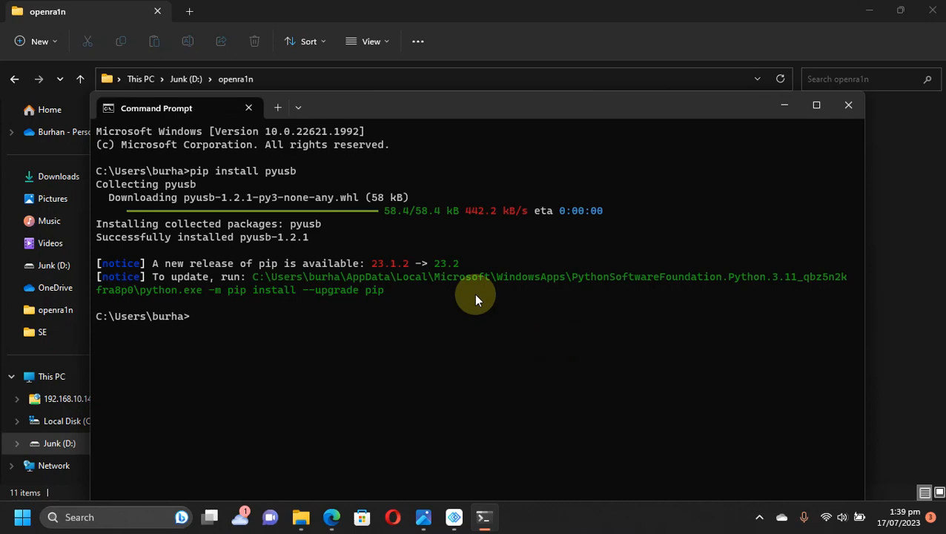
mouse_move(315, 245)
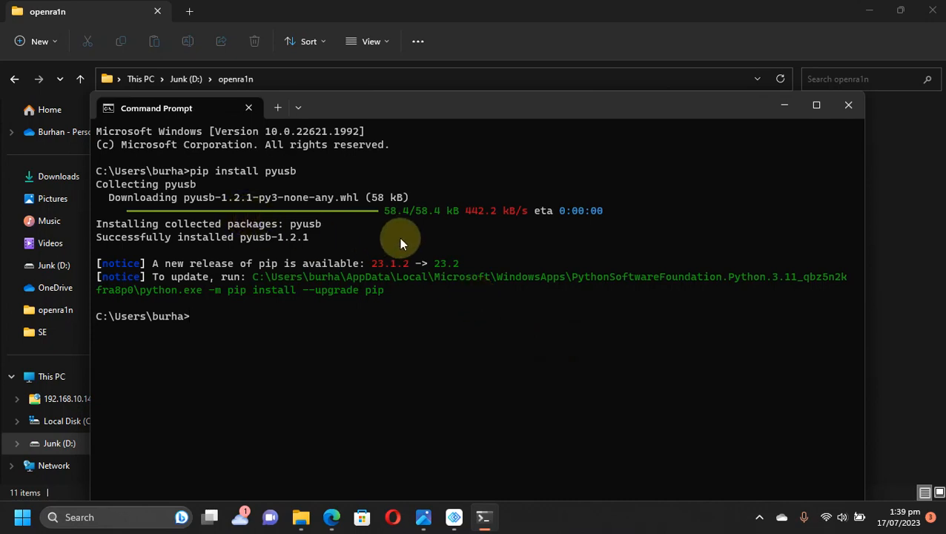
mouse_move(848, 104)
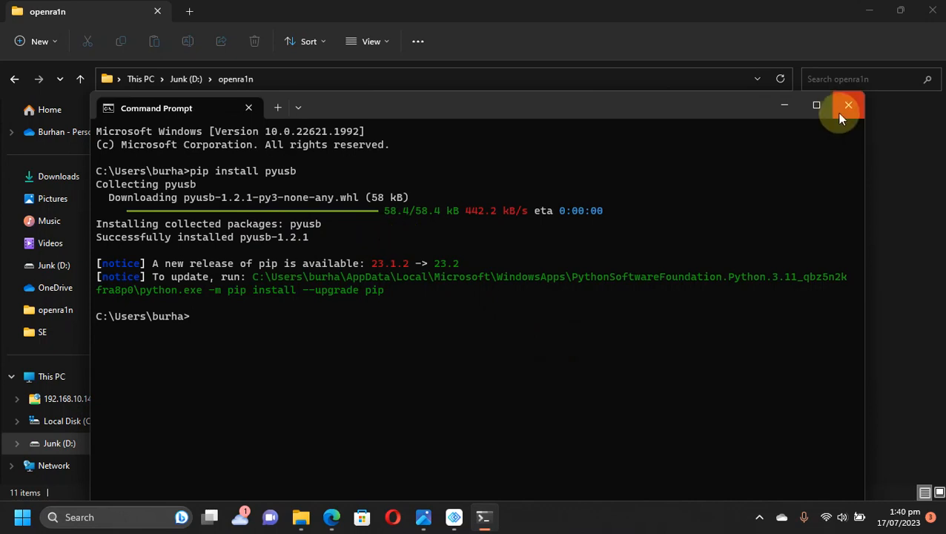
click(849, 104)
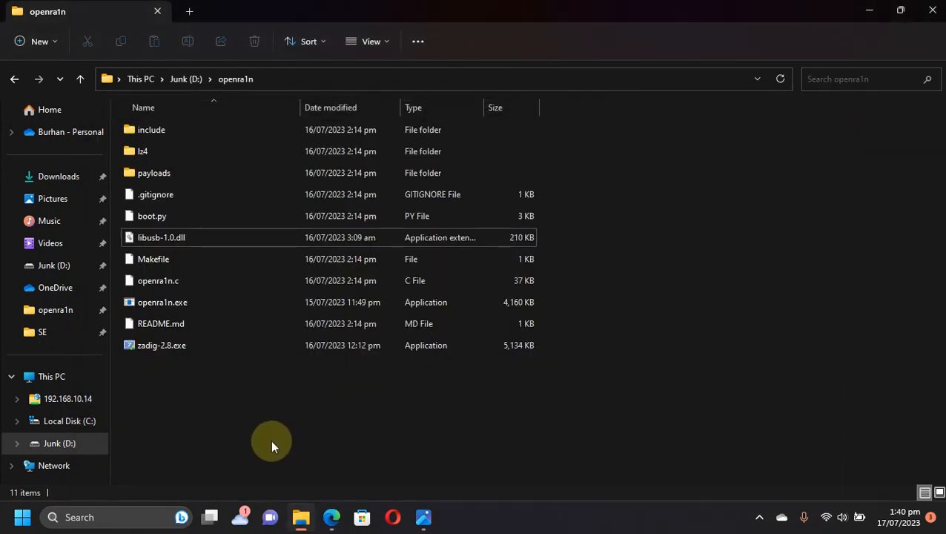
Launch zadig-2.8.exe and enable List All Devices so all six USB devices are listed
right_click(162, 344)
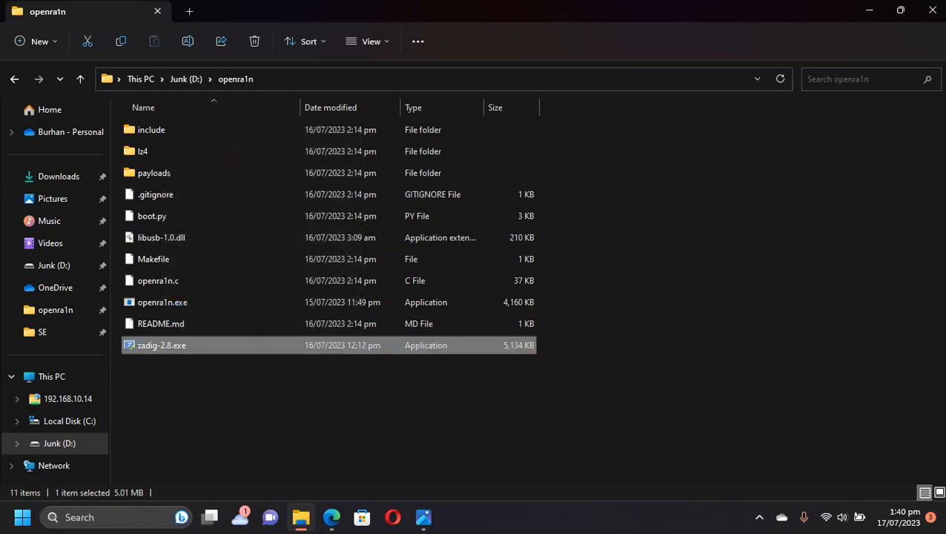
double_click(162, 344)
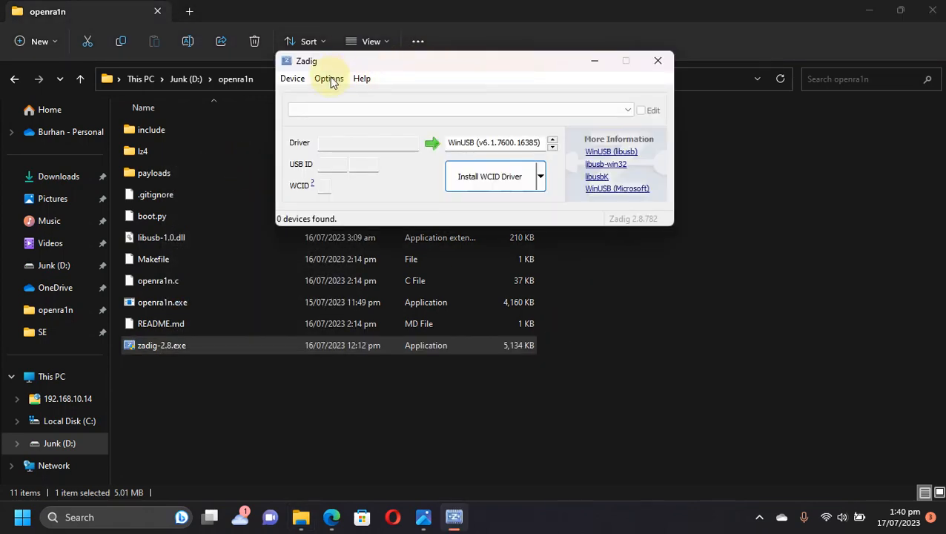
click(330, 77)
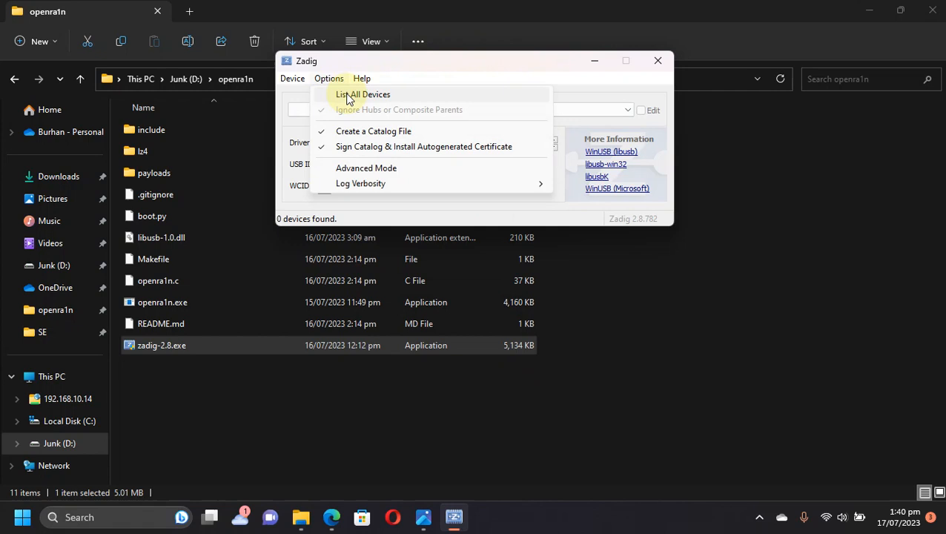
click(362, 95)
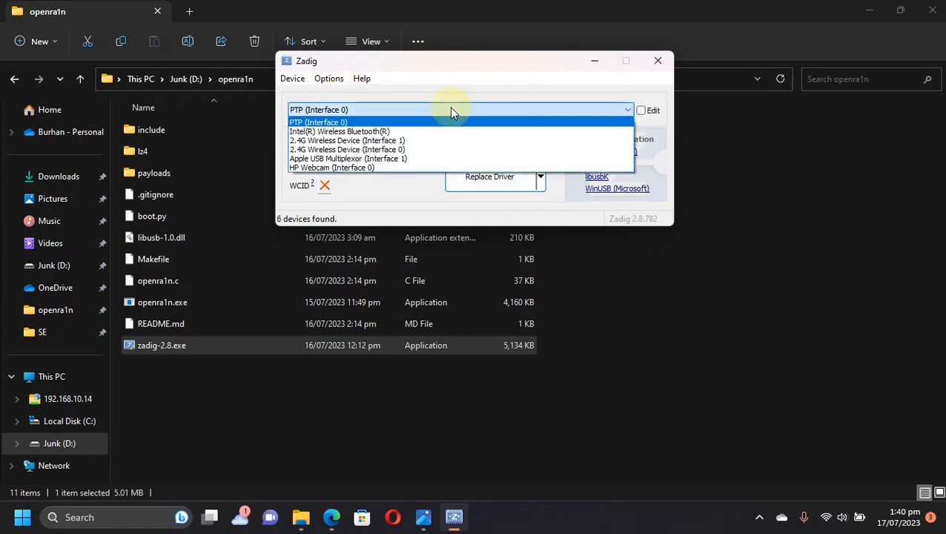
mouse_move(347, 157)
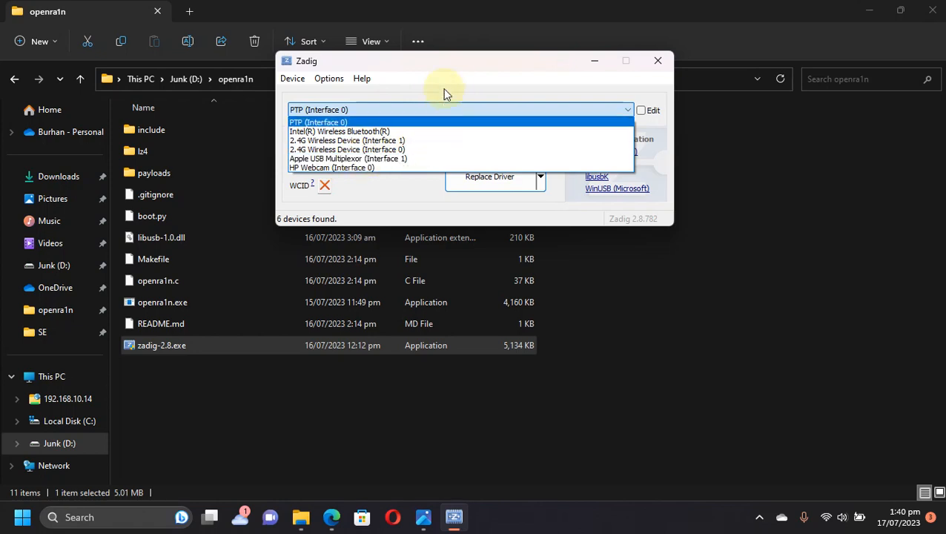
click(317, 121)
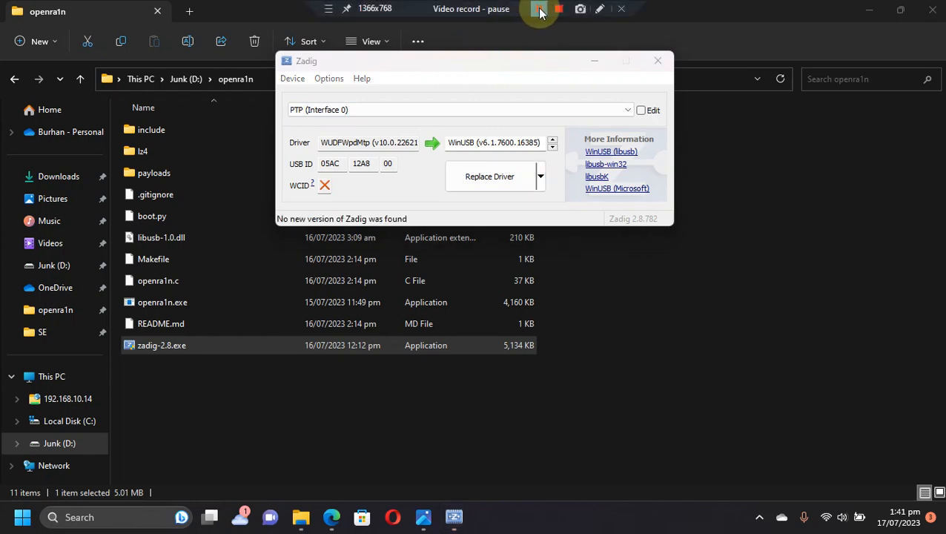
Replace the Apple Mobile Device (DFU Mode) WinUSB driver with libusbK (v3.1.0.0)
click(459, 110)
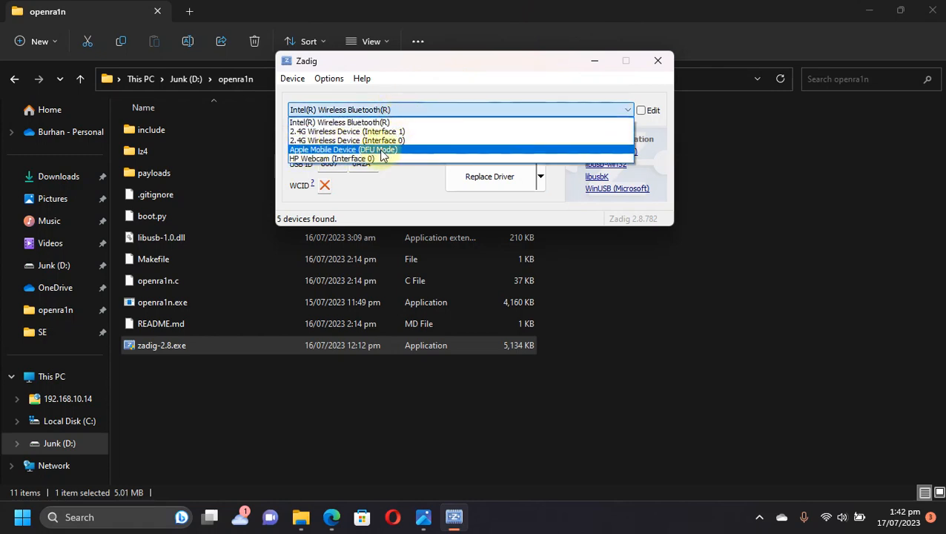
click(344, 148)
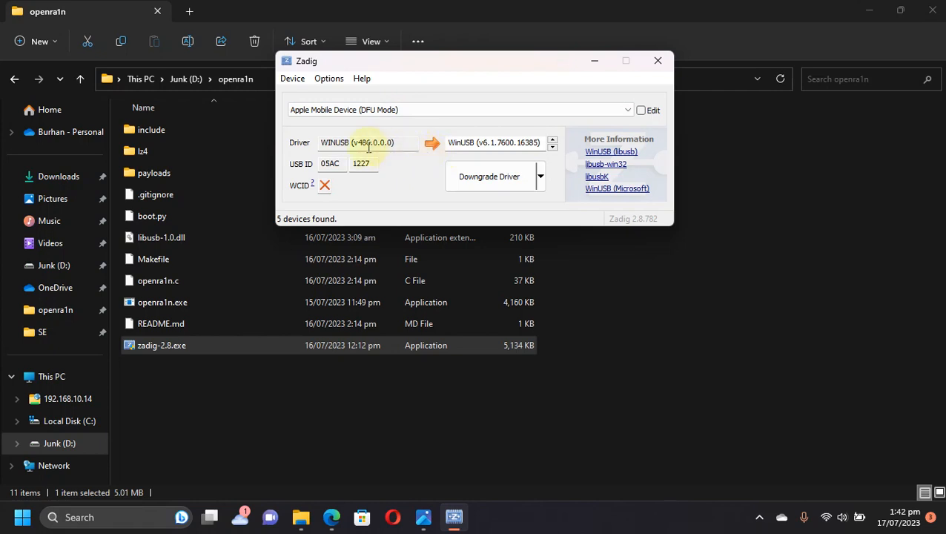
mouse_move(364, 142)
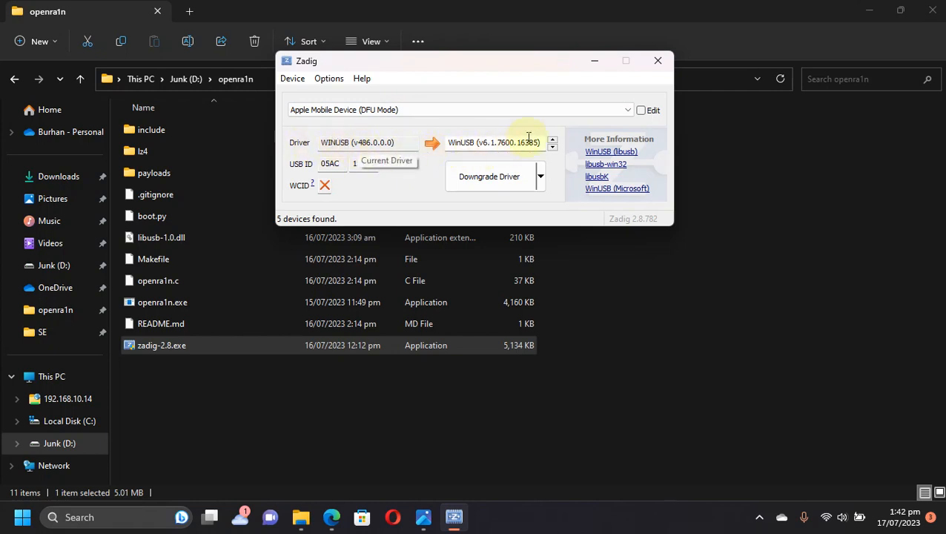
click(551, 139)
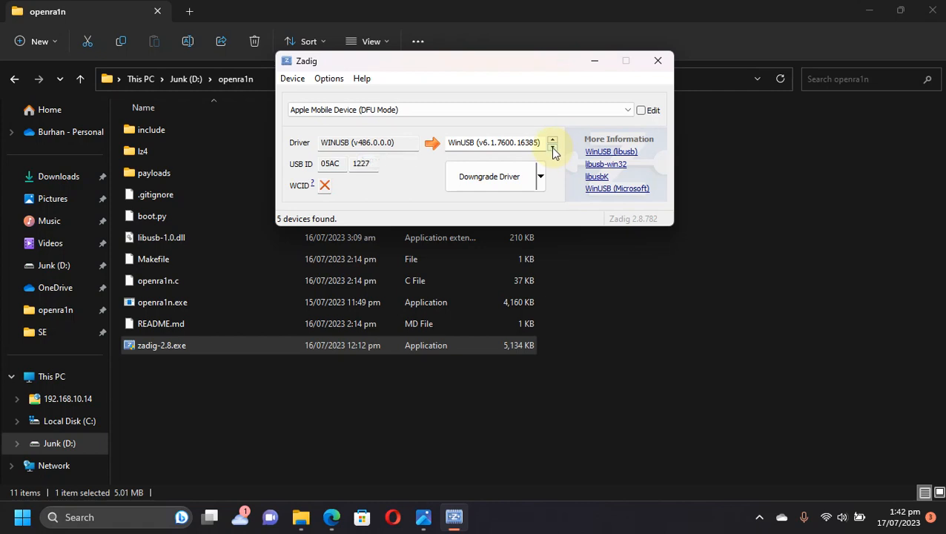
click(552, 139)
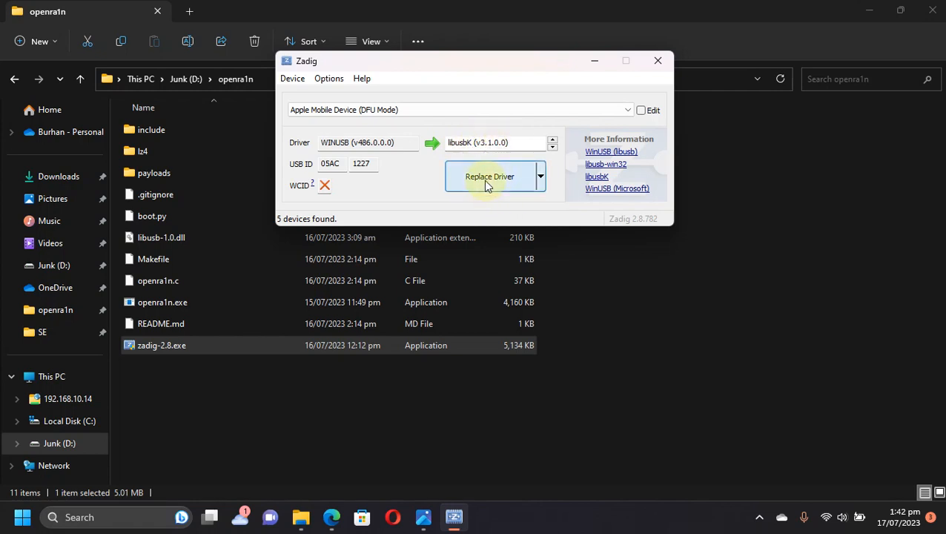
click(490, 175)
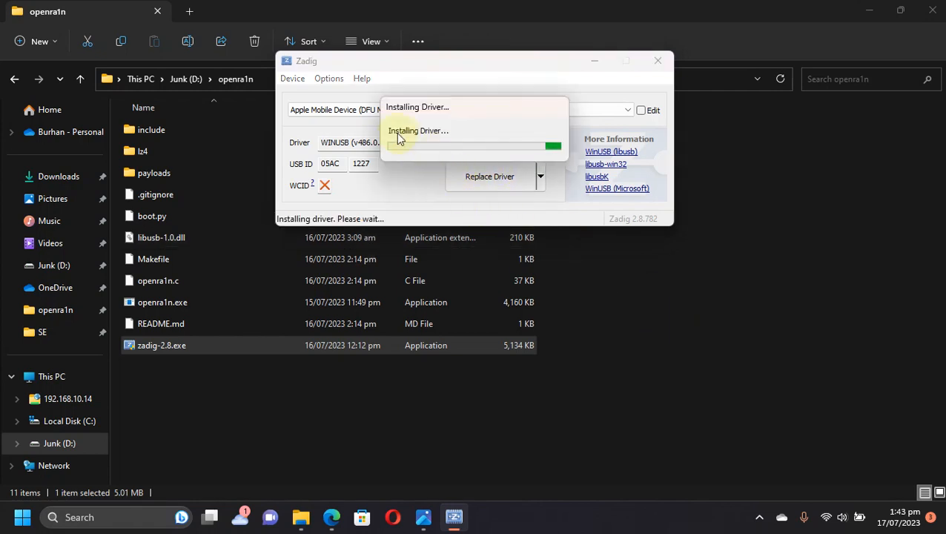
mouse_move(501, 132)
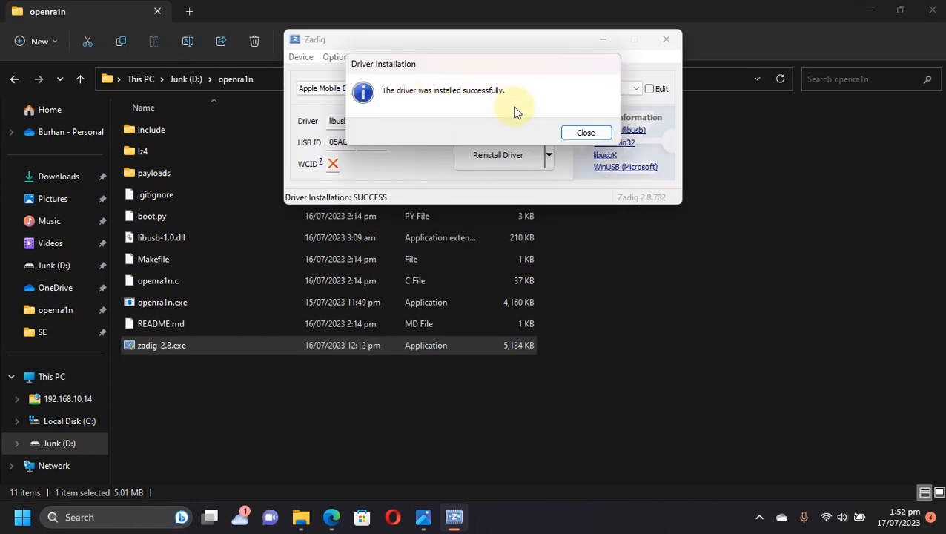
mouse_move(585, 132)
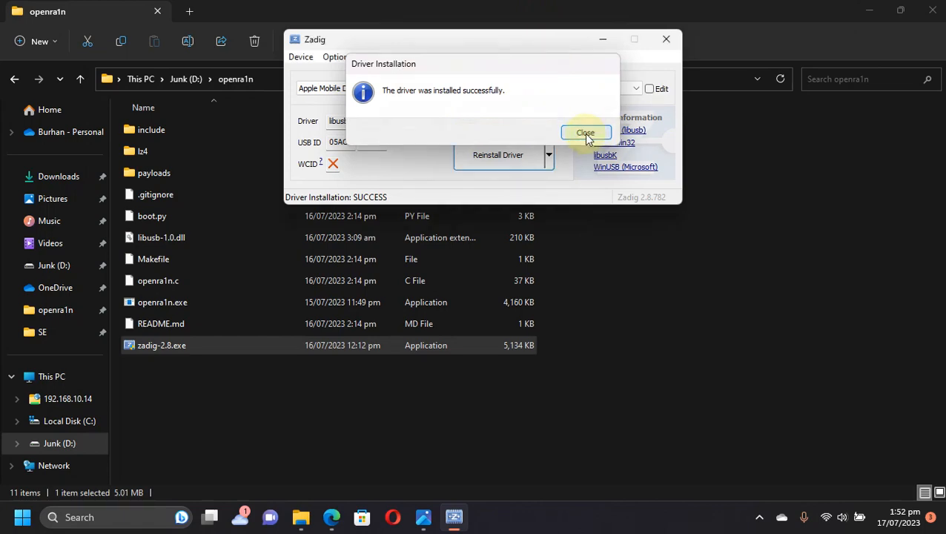
click(584, 134)
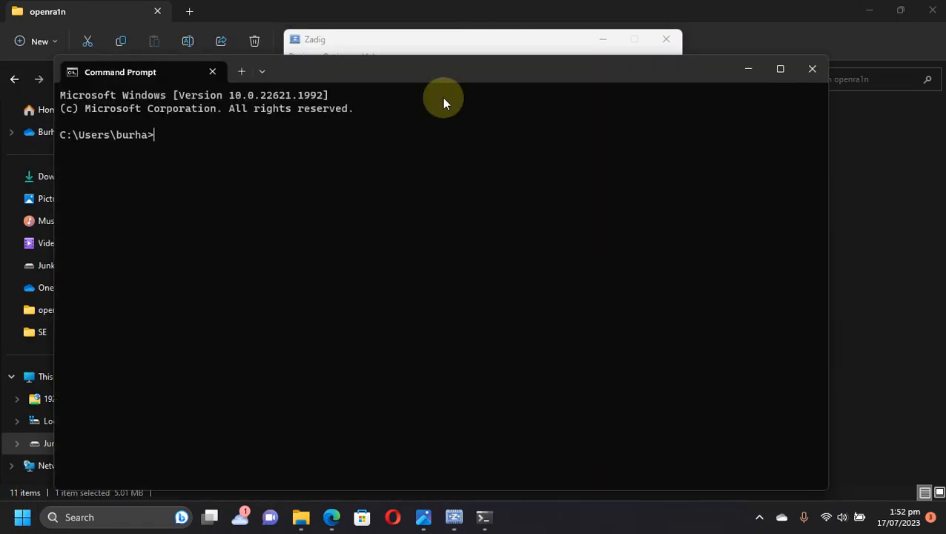
Switch to D:, enter the openra1n folder and run openra1n.exe to exploit the DFU device
drag(444, 102, 493, 72)
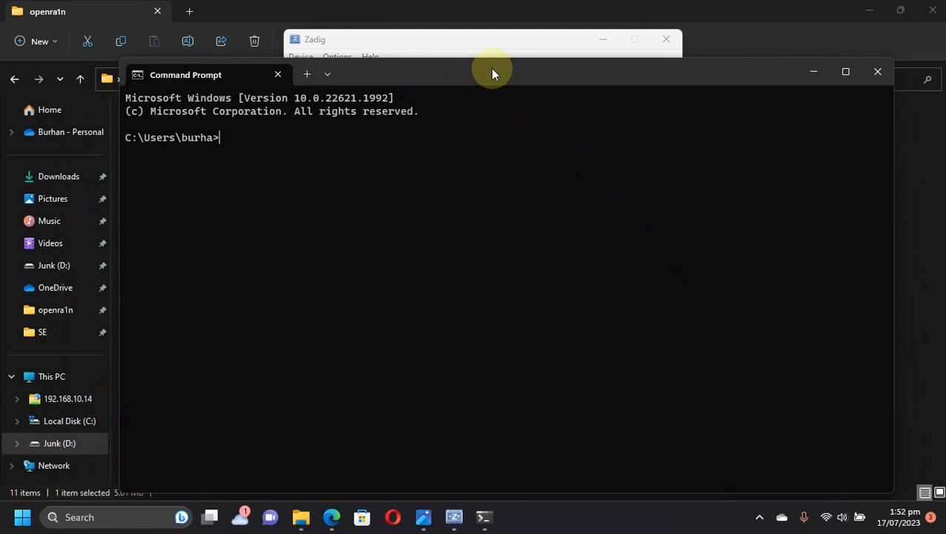
text(d:)
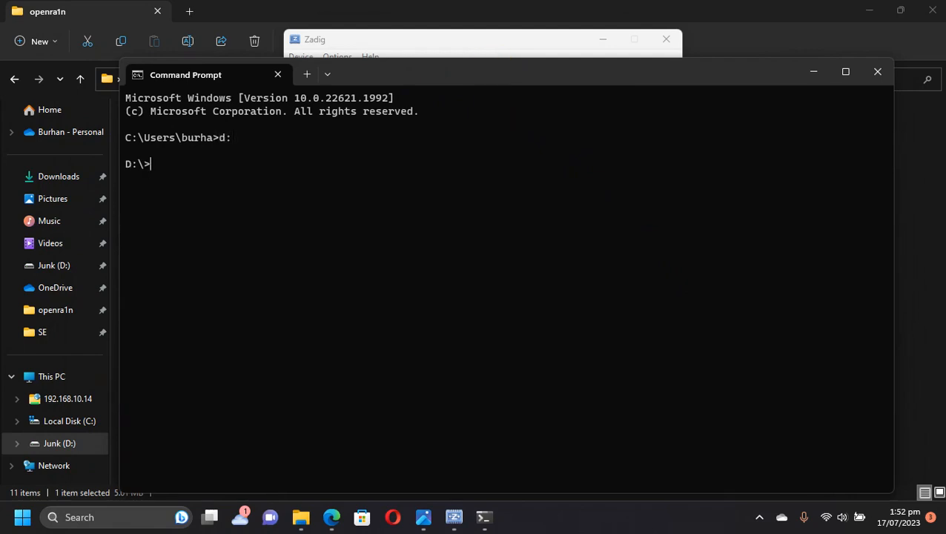
text(cd)
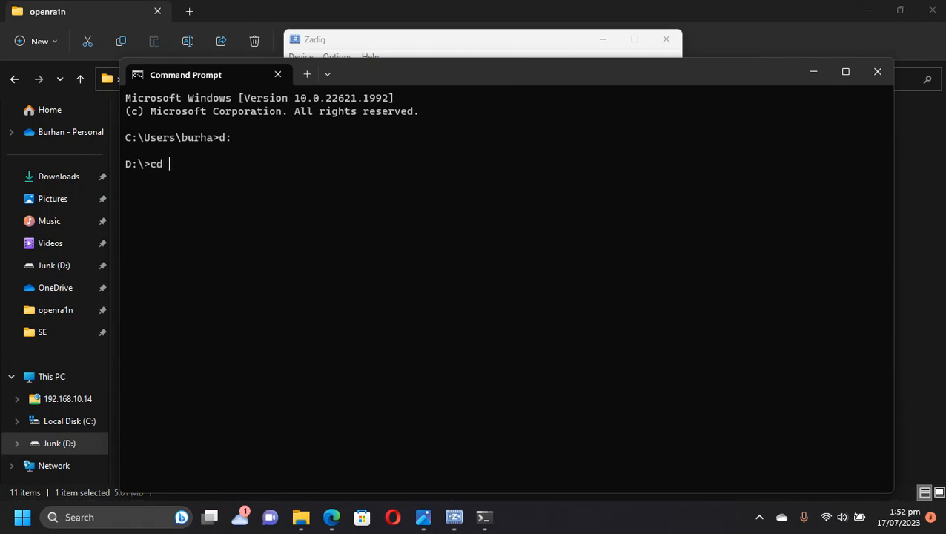
text(openra1n)
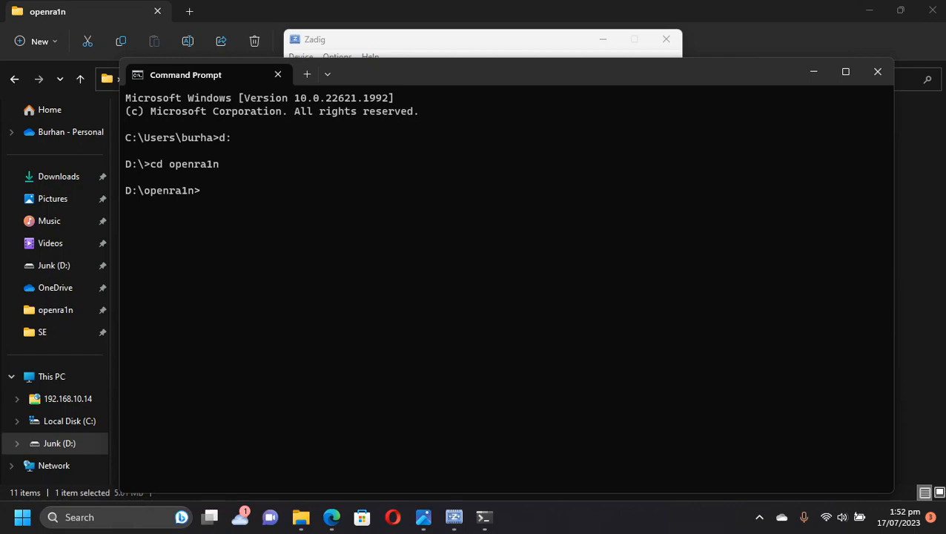
text(open)
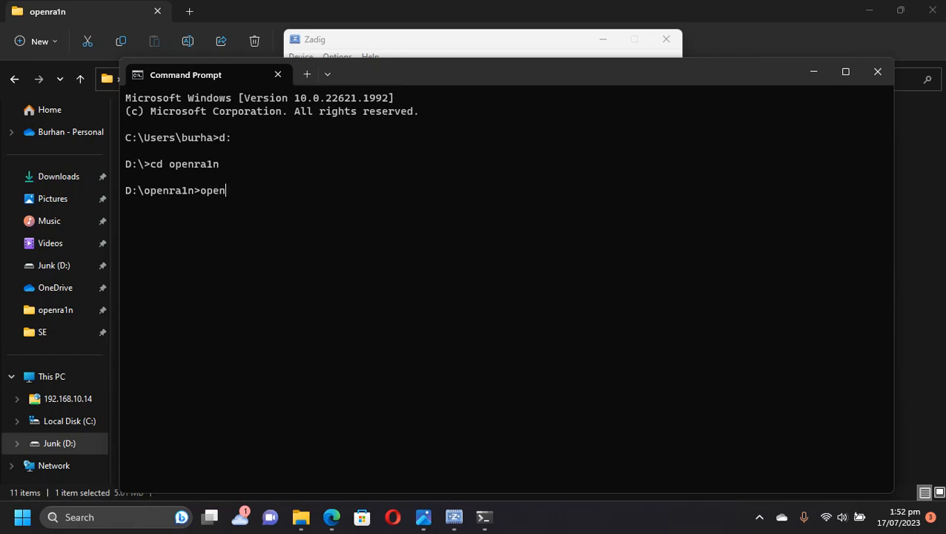
text(ra1n.exe)
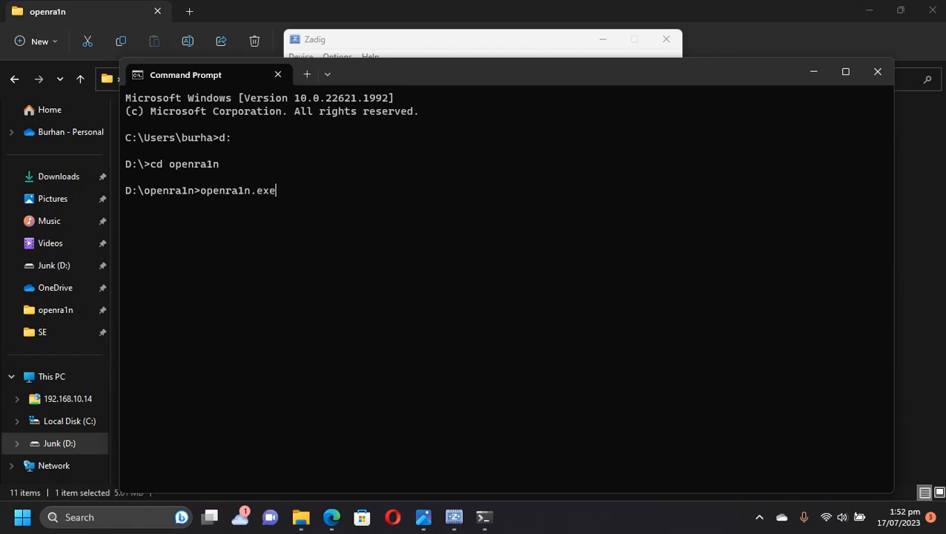
key(enter)
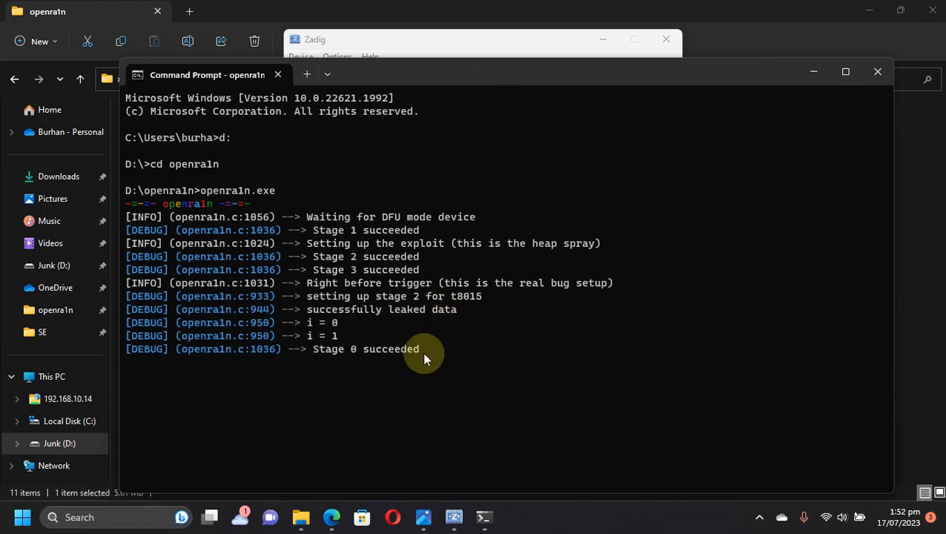
mouse_move(471, 104)
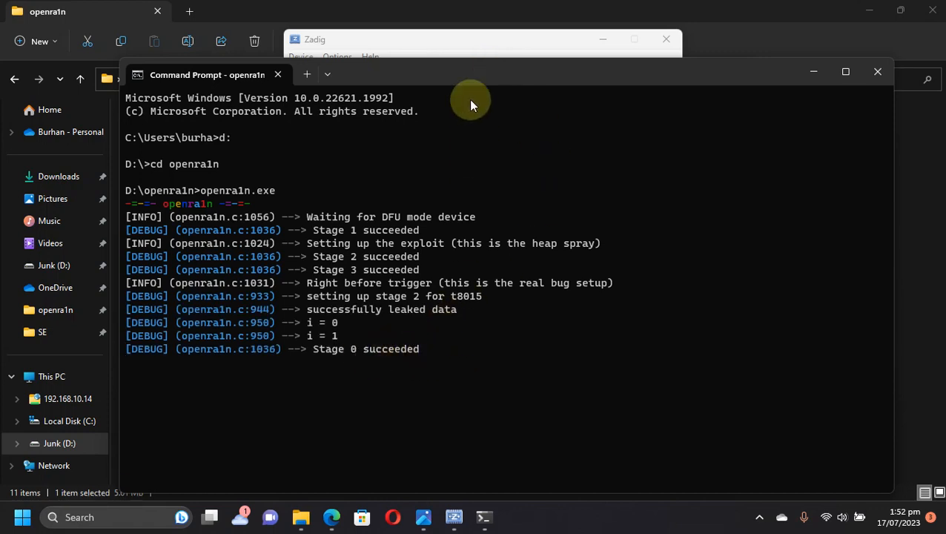
click(482, 39)
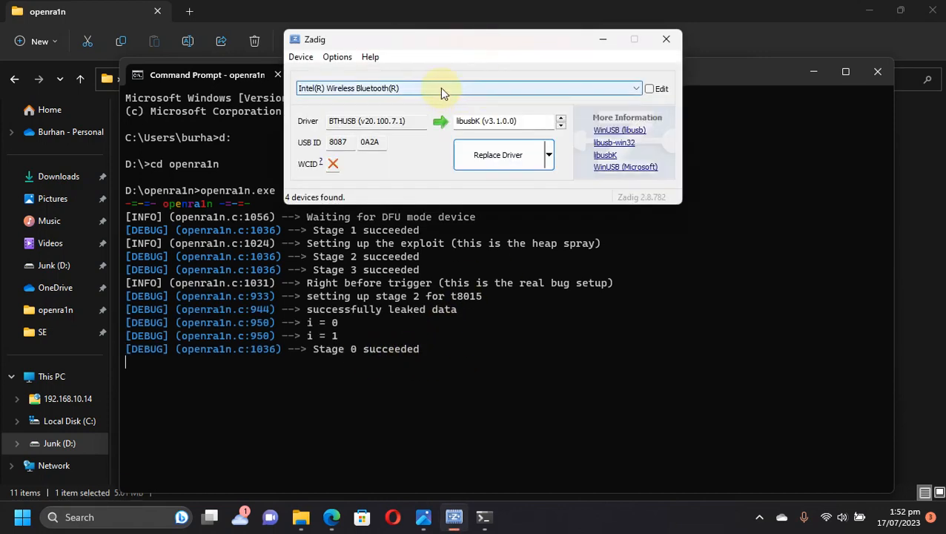
Select Apple Mobile Device (DFU Mode) and replace its driver with WinUSB
click(467, 88)
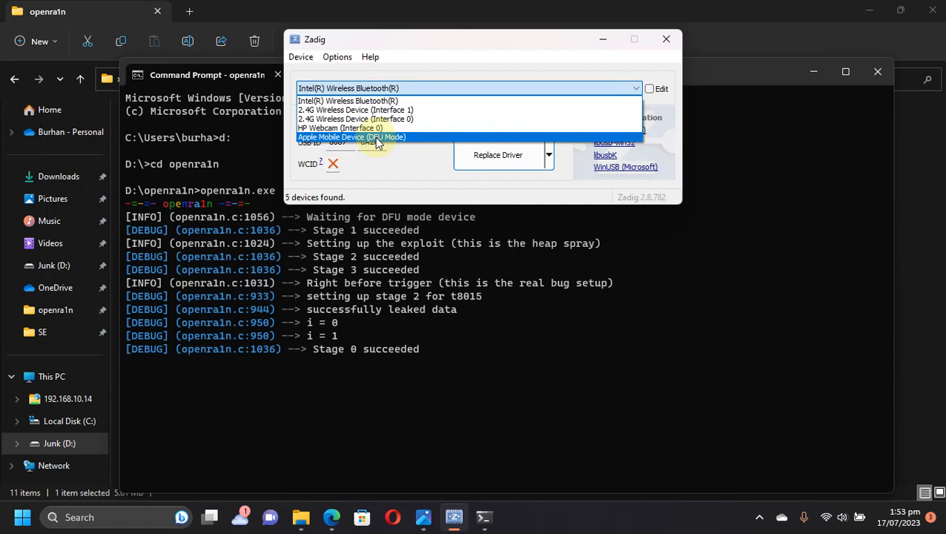
click(351, 136)
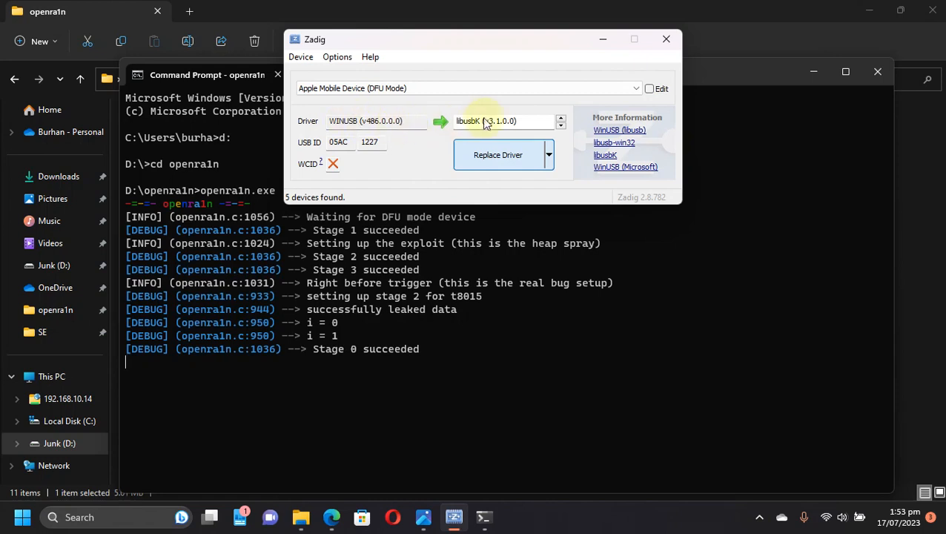
mouse_move(519, 130)
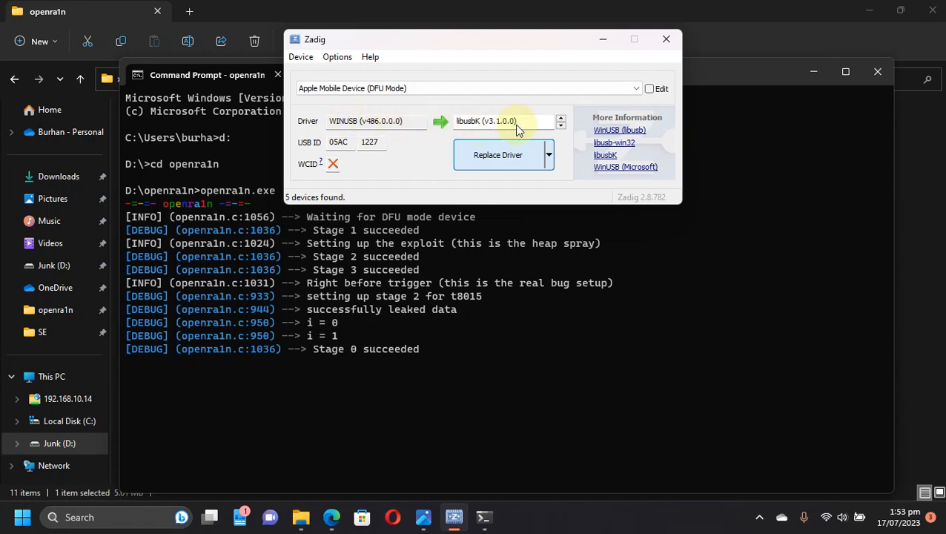
mouse_move(501, 191)
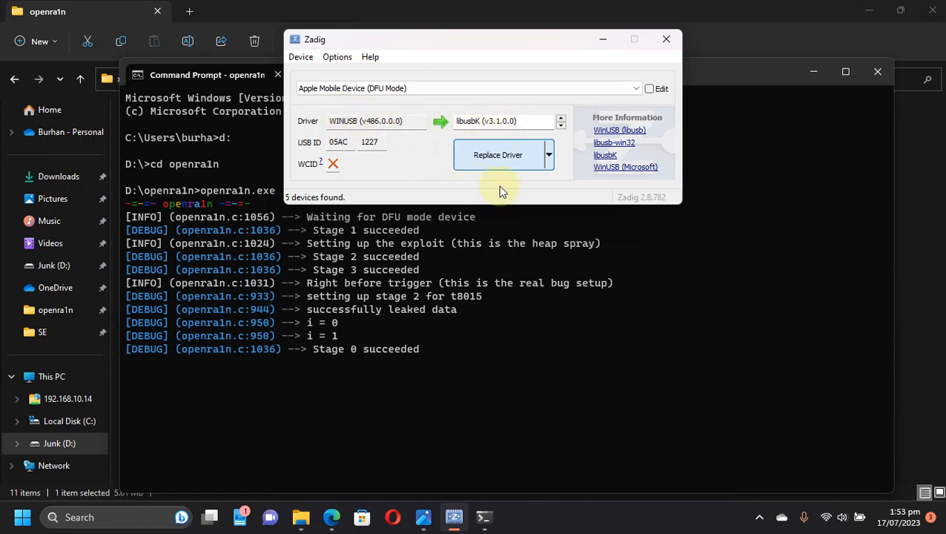
click(499, 154)
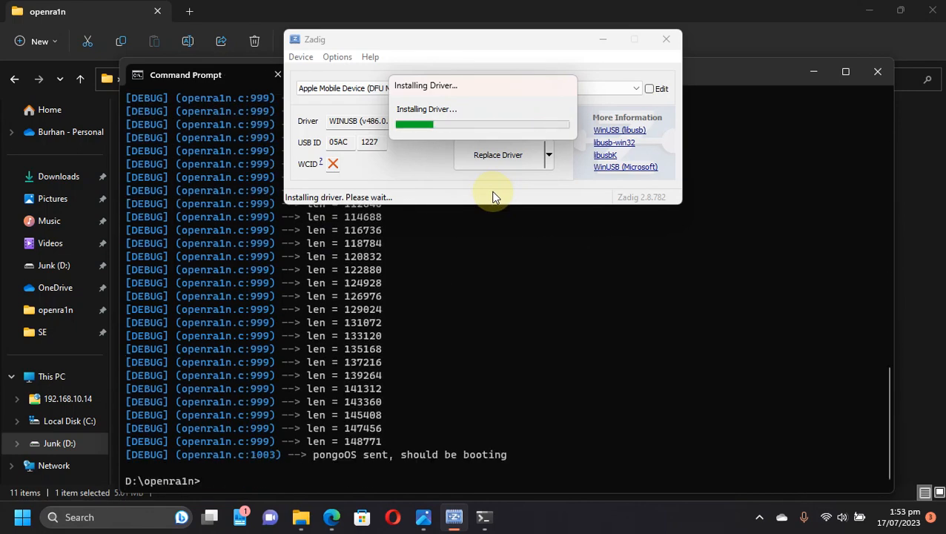
mouse_move(400, 463)
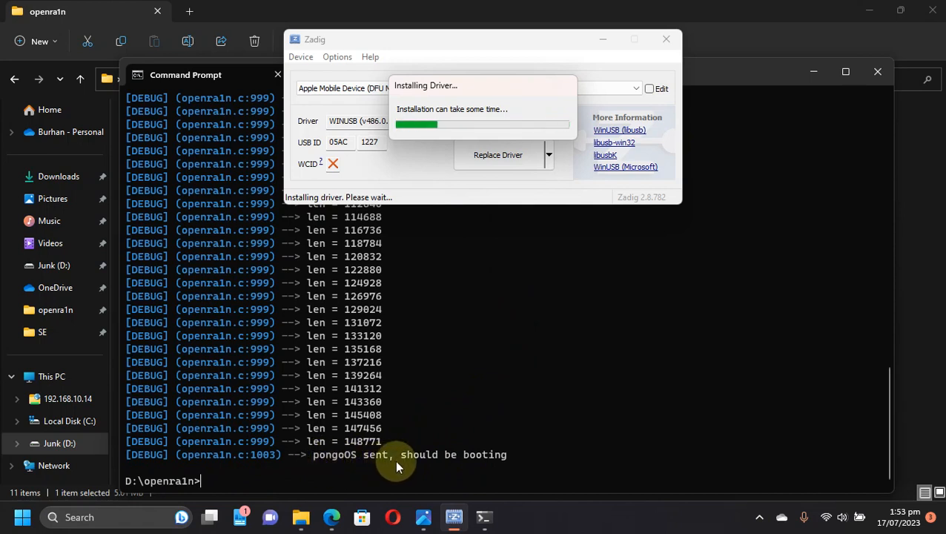
mouse_move(482, 460)
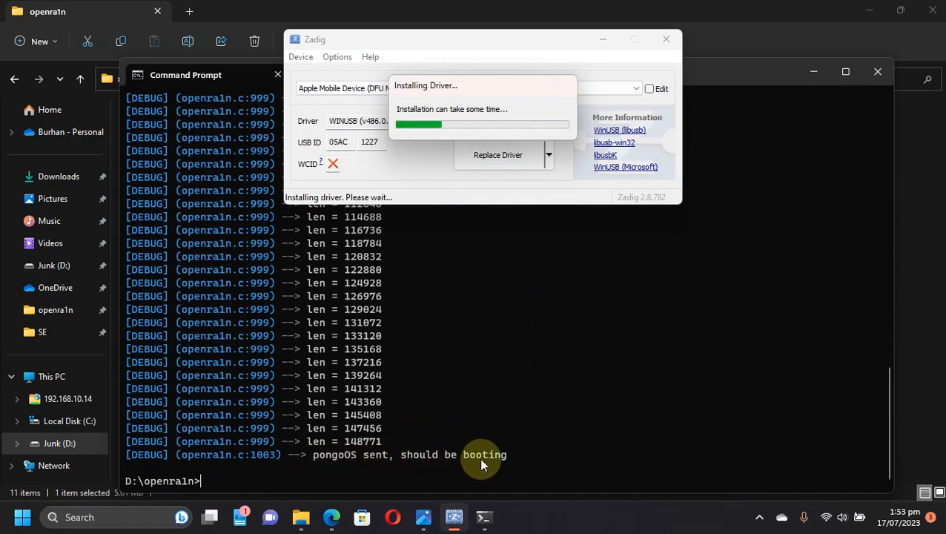
mouse_move(517, 380)
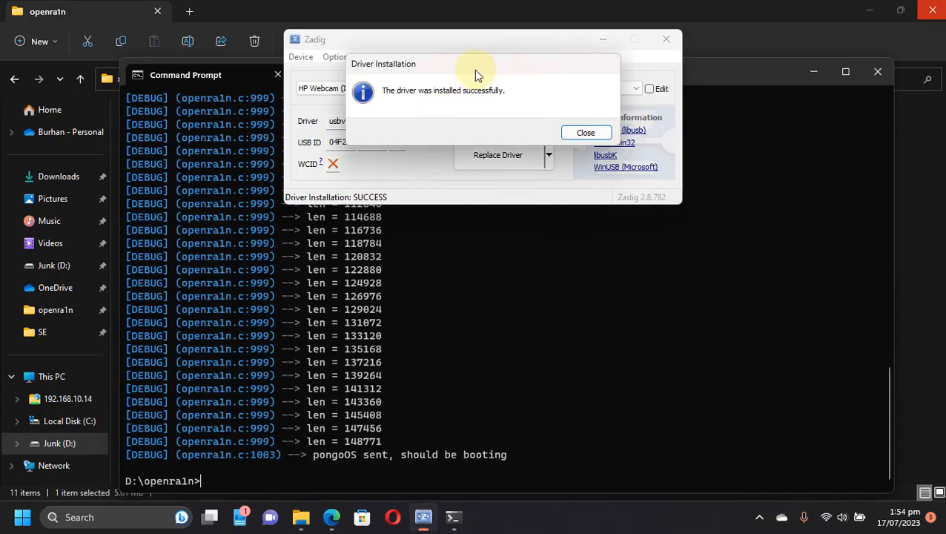
mouse_move(549, 115)
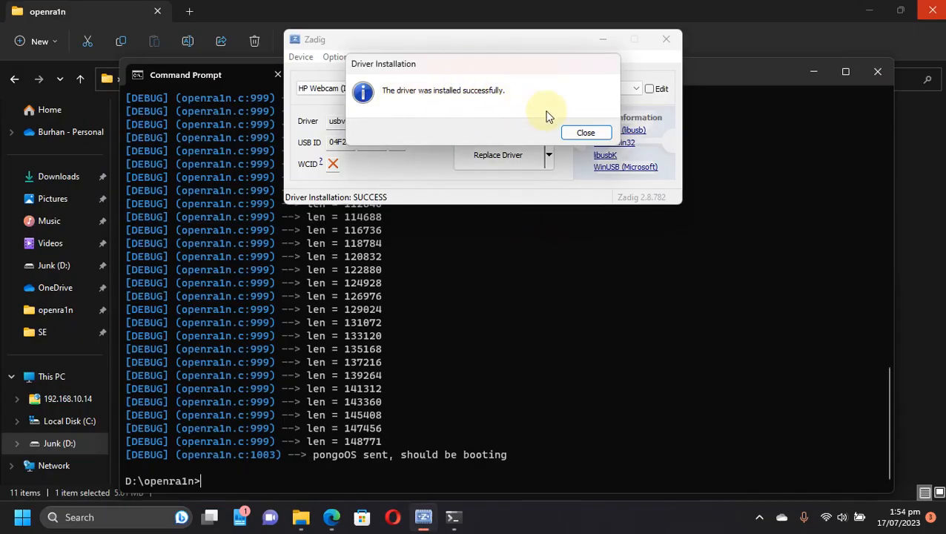
Select the pongoOS USB Device and install libusb-win32 for it, dismissing the success messages
click(585, 132)
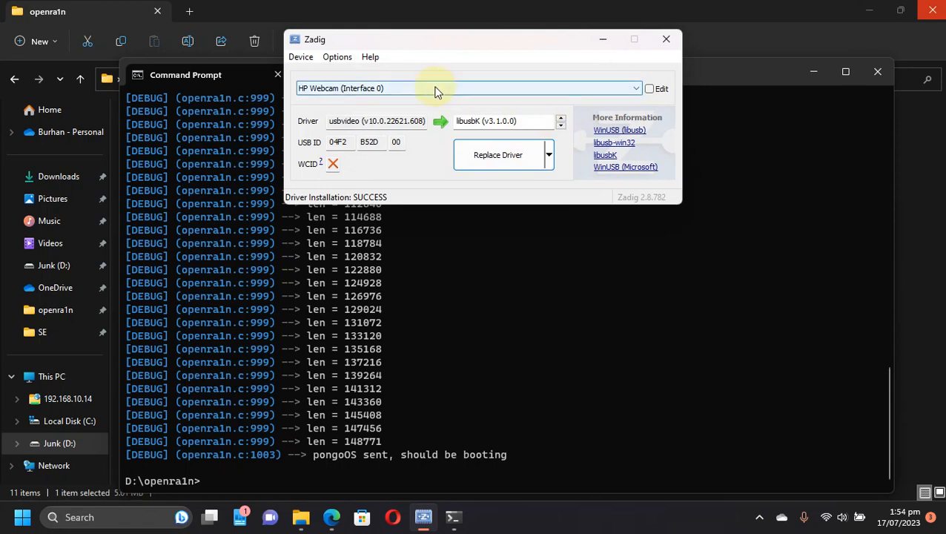
click(467, 89)
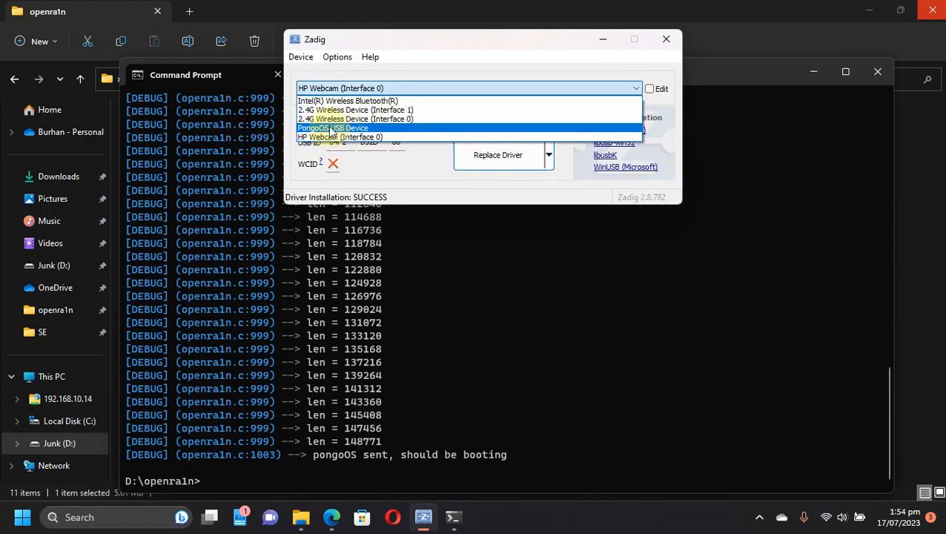
click(332, 128)
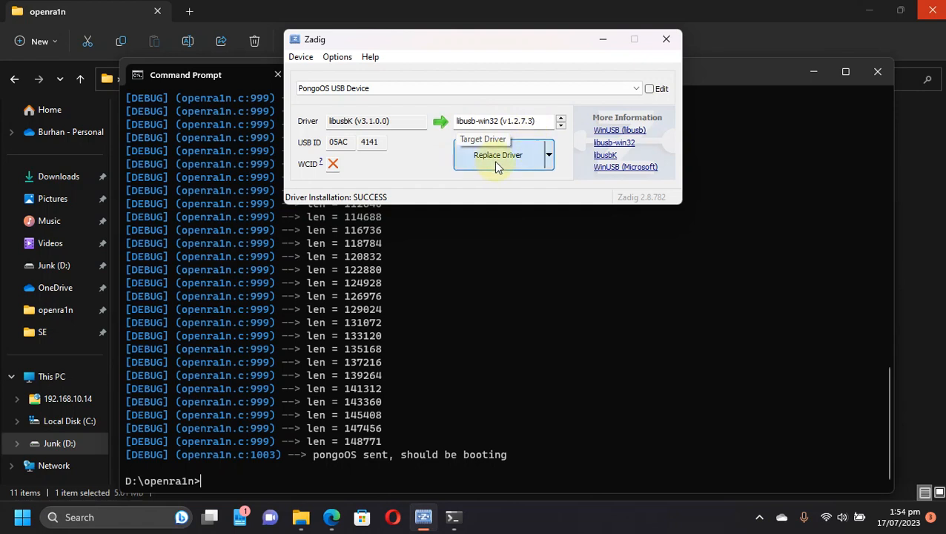
click(498, 154)
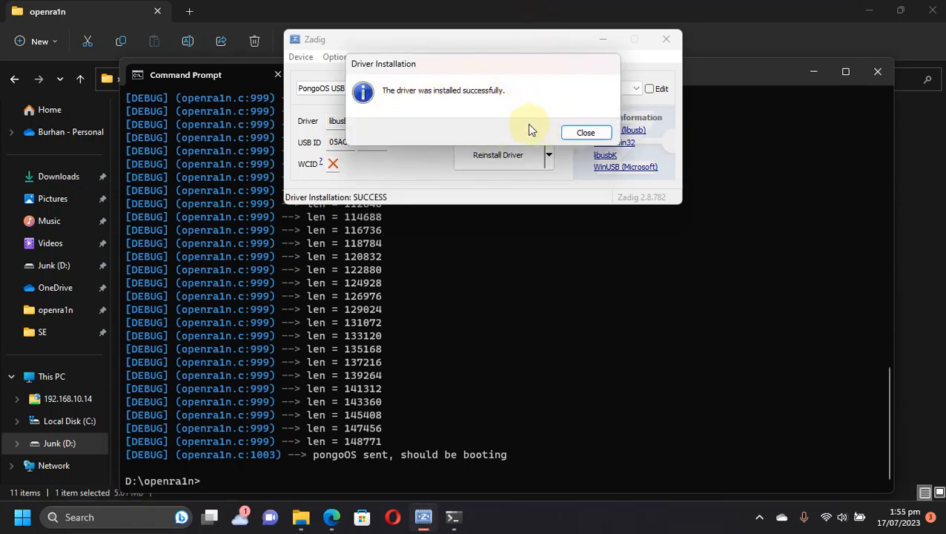
click(586, 132)
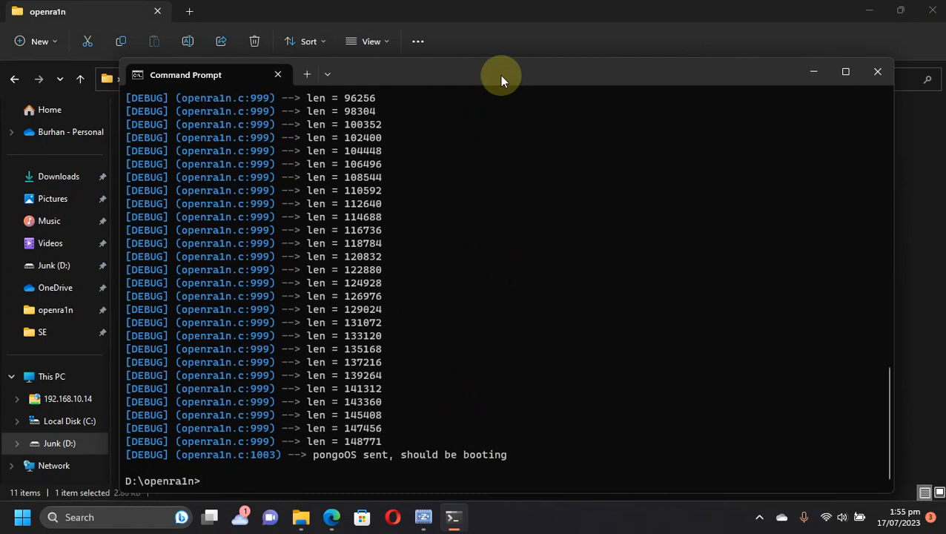
Run python3 boot.py in the openra1n folder to finish booting the iPhone
text(python)
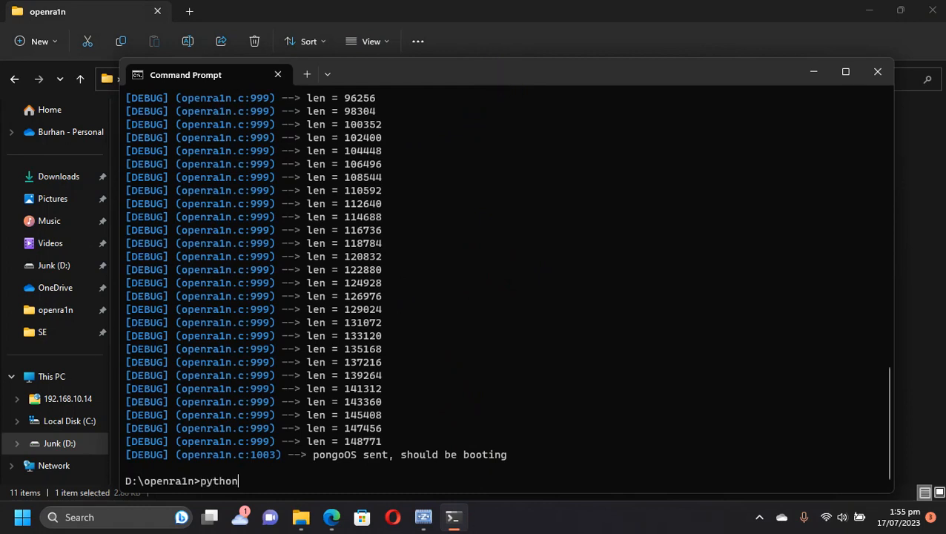
text(3)
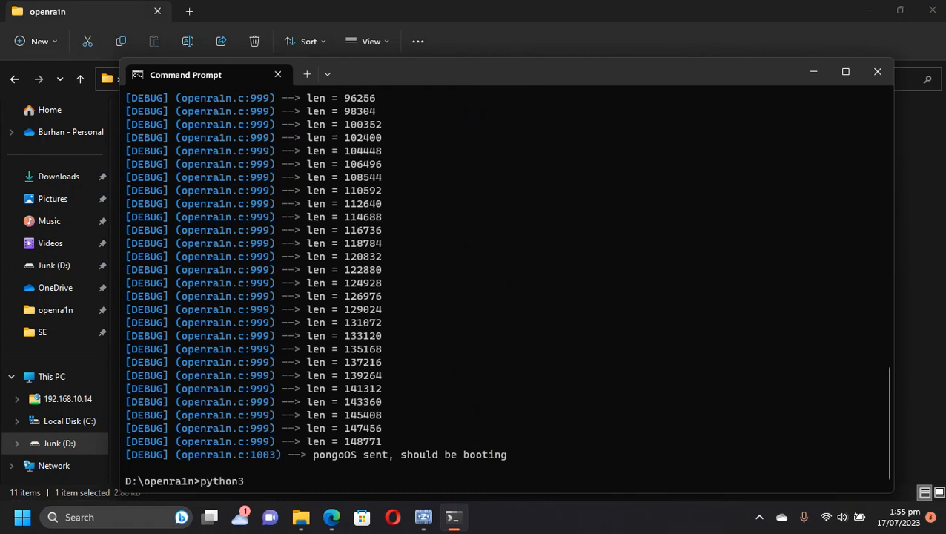
text(boot.)
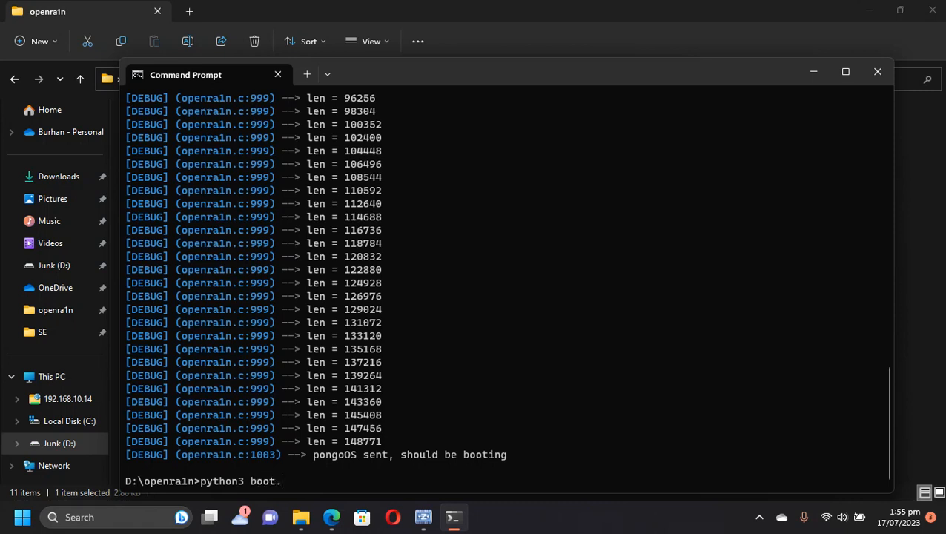
text(py)
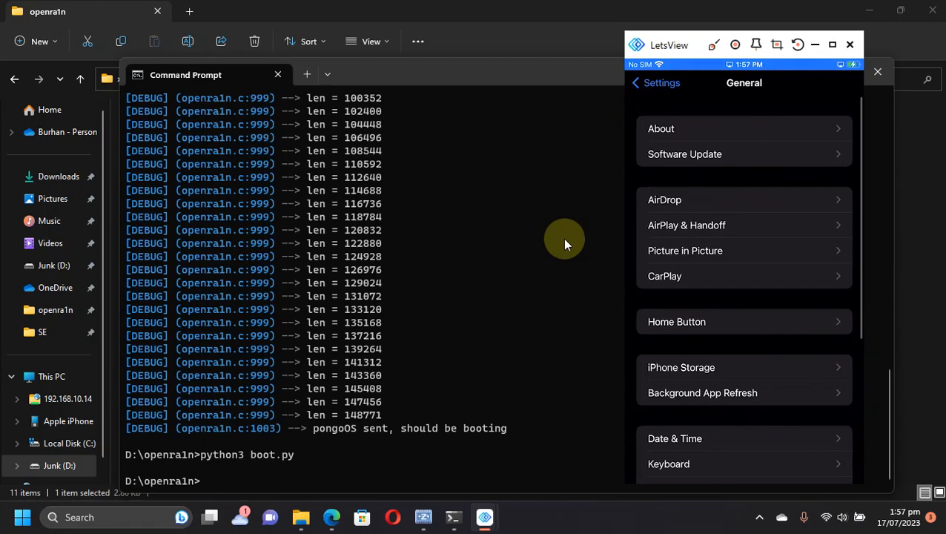
Launch palera1n from the iPhone home screen, confirm the terminal passcode and dismiss the install-complete message
click(661, 128)
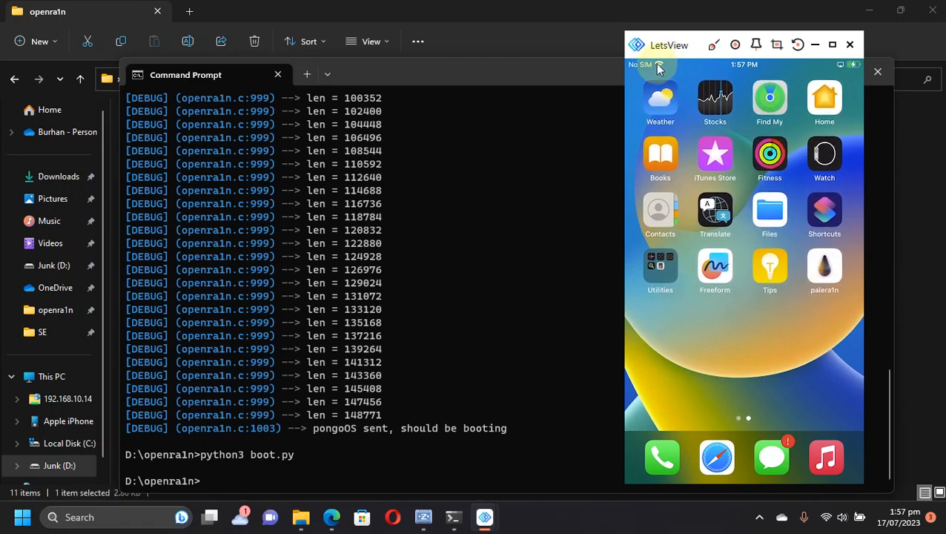
click(825, 269)
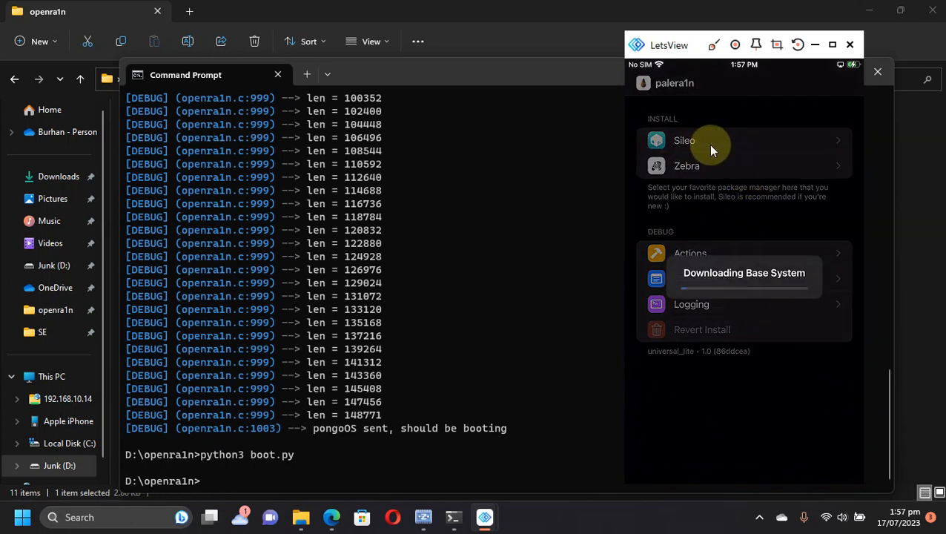
mouse_move(732, 287)
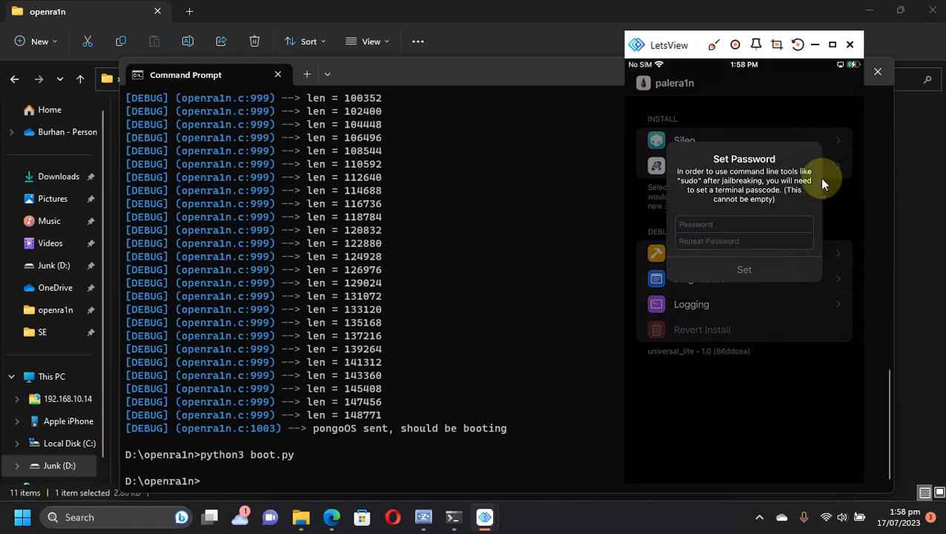
click(745, 269)
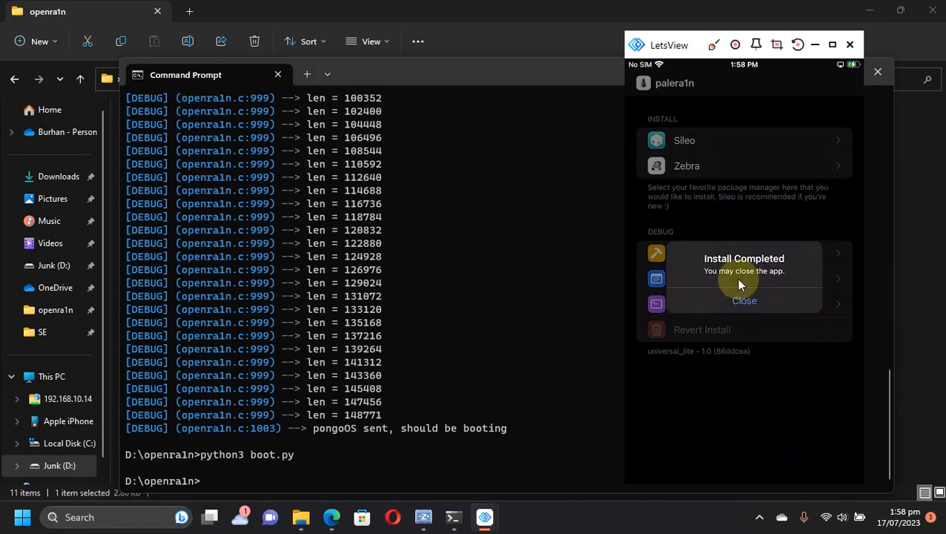
click(744, 300)
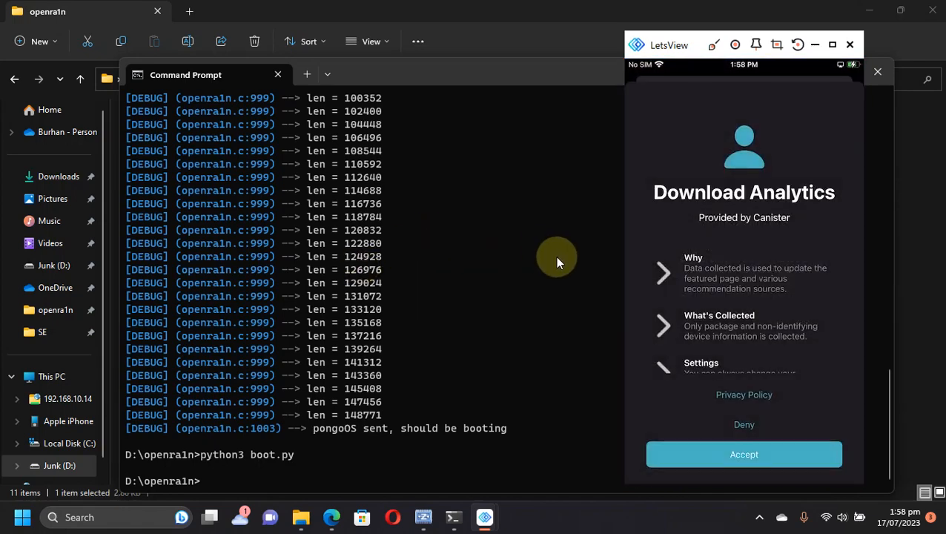
Answer Sileo's Download Analytics prompt and view the Sources list of repositories
click(745, 454)
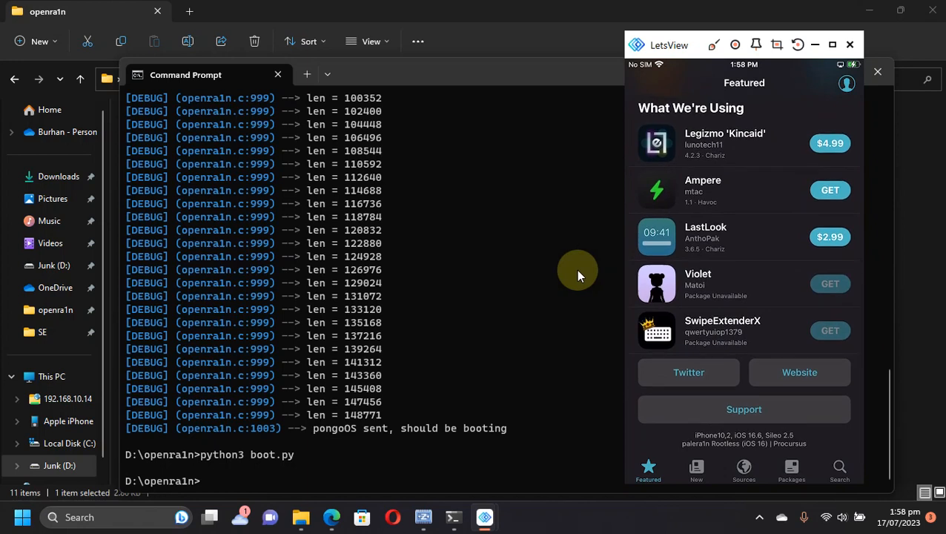
mouse_move(759, 442)
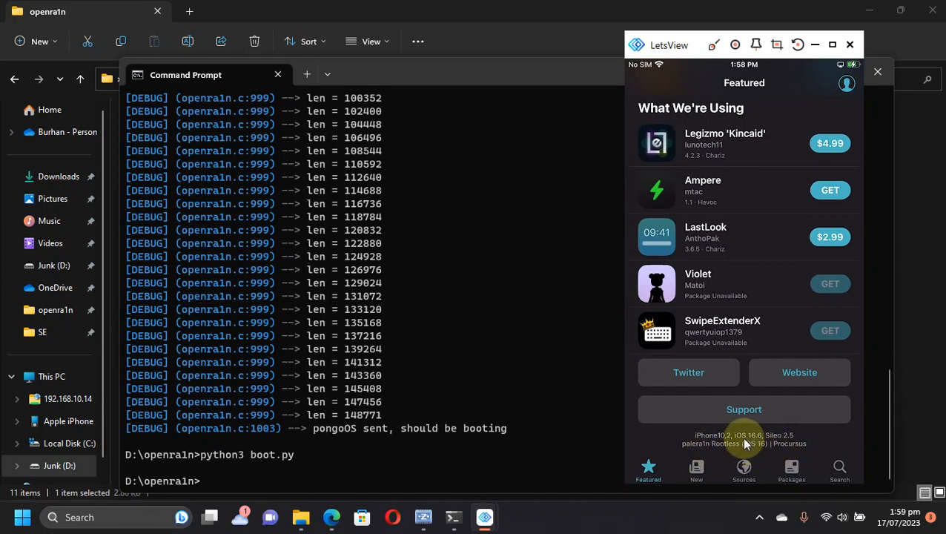
click(745, 470)
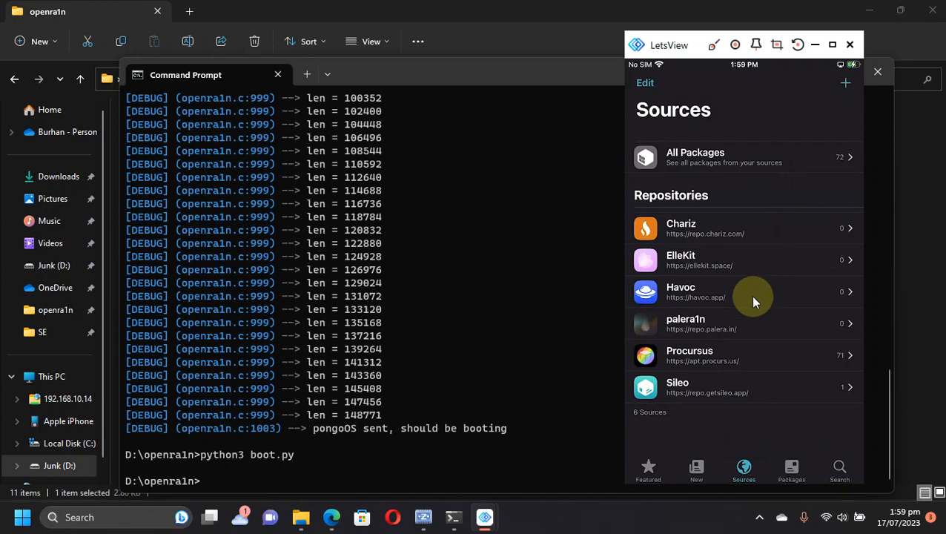
click(648, 467)
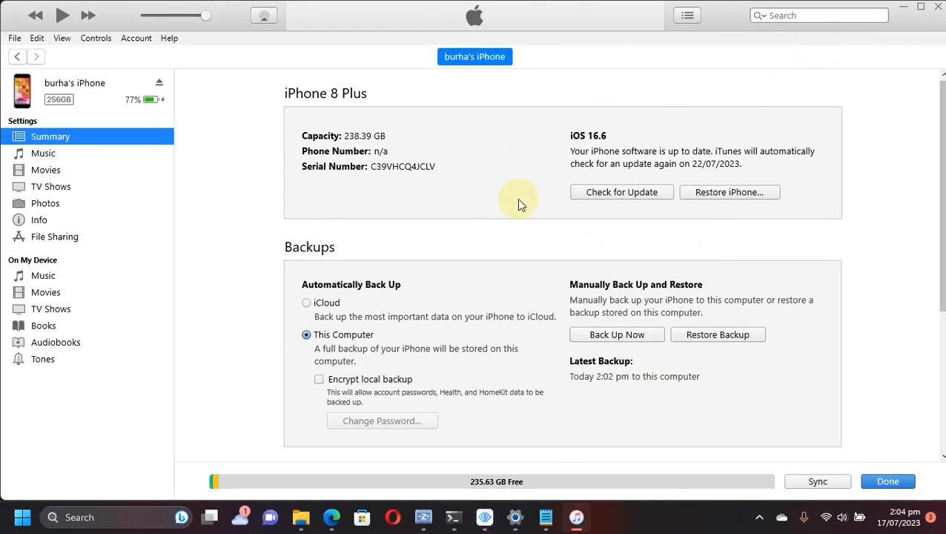
mouse_move(563, 101)
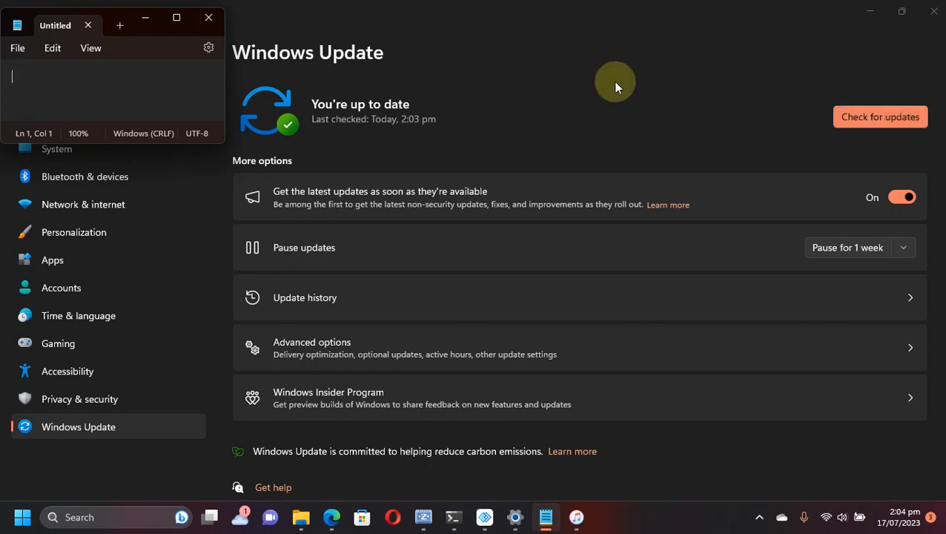
mouse_move(516, 89)
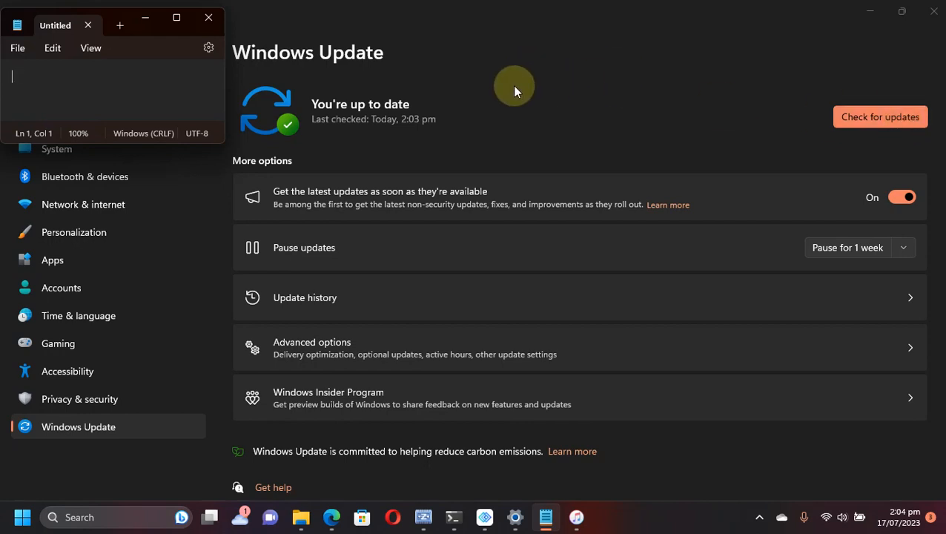
mouse_move(516, 86)
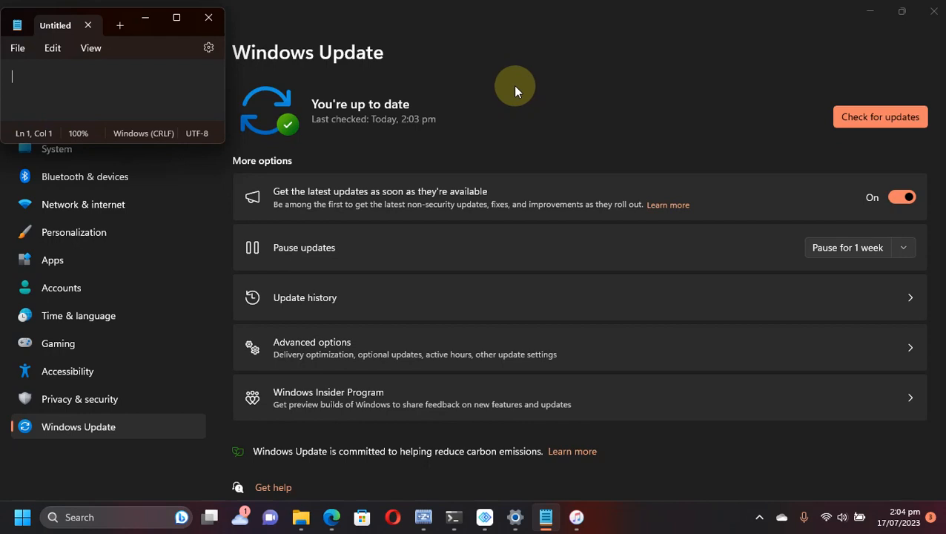
View the Windows Update history listing the Apple USBDevice driver updates
click(306, 297)
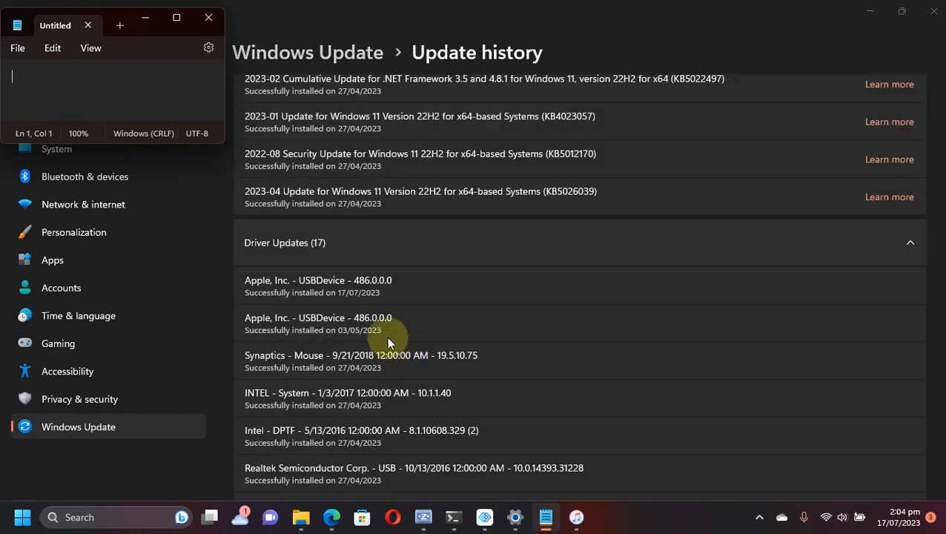
mouse_move(322, 307)
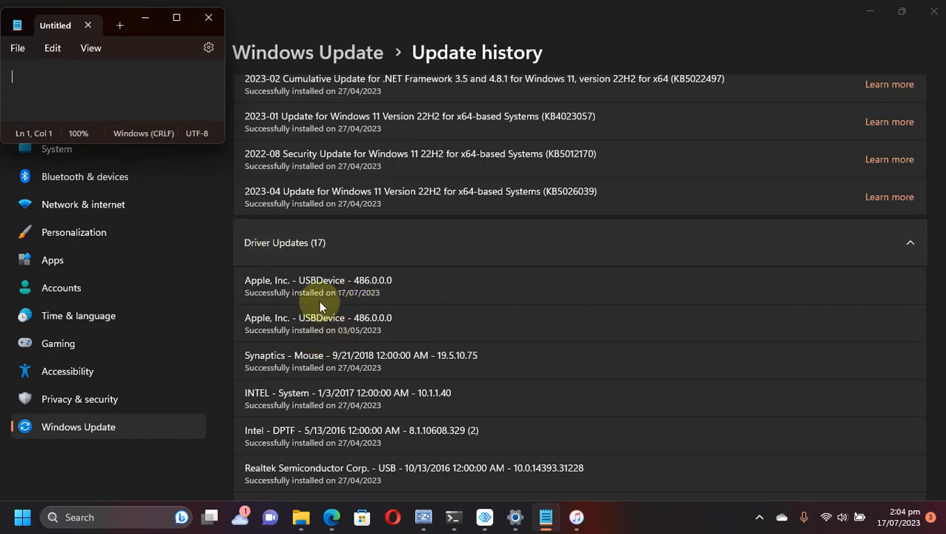